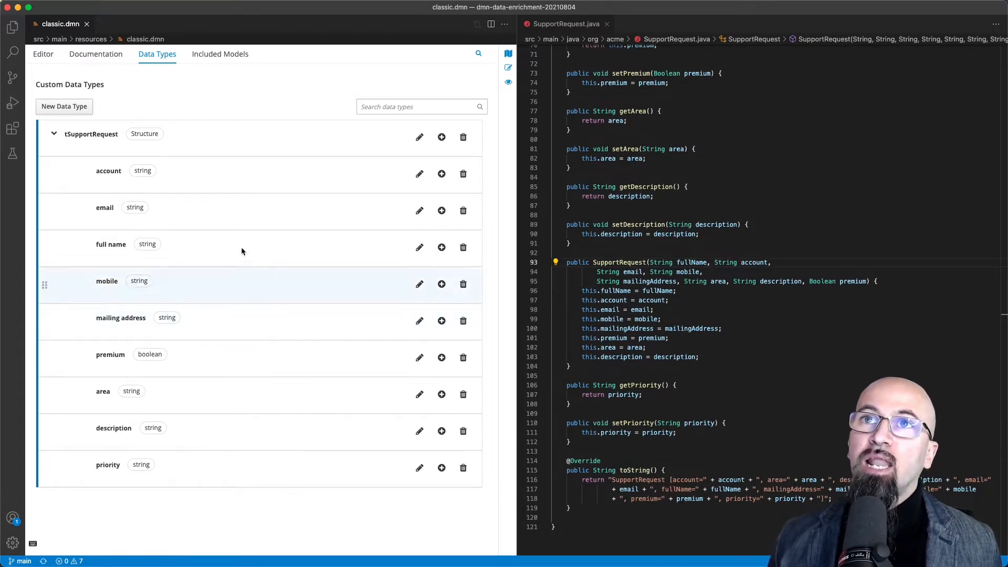
{"action": "mouse_move", "coordinate": [212, 86]}
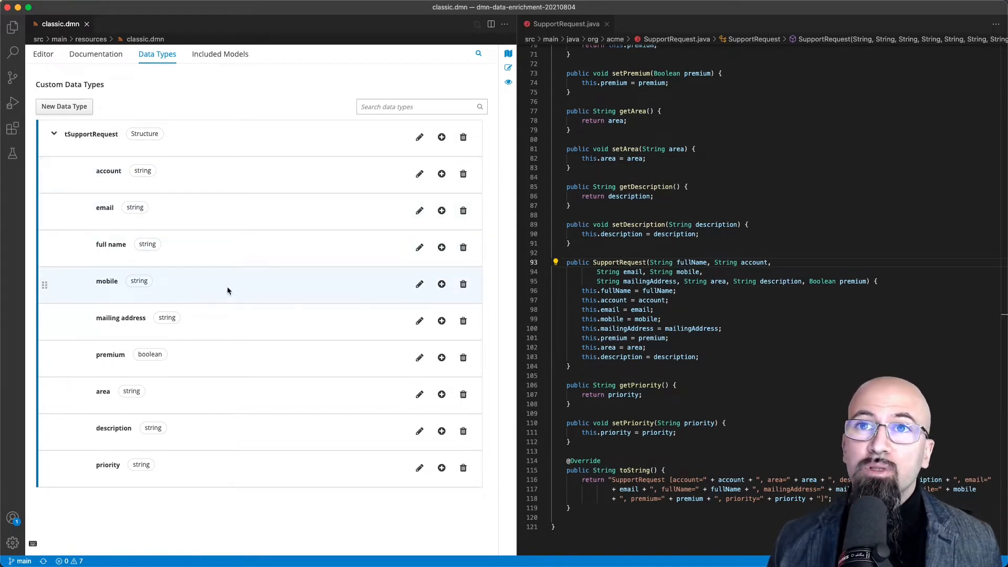
{"action": "mouse_move", "coordinate": [225, 467]}
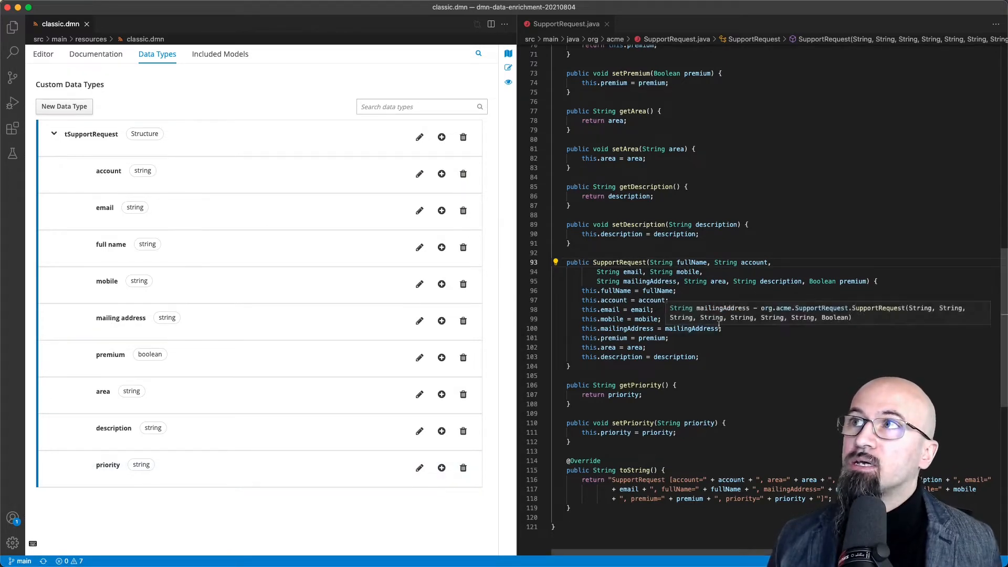
Step: Select Process Support Request, then inspect the tSupportRequest input and the string-typed Determine Priority decision
{"action": "scroll", "scroll_direction": "up", "scroll_amount": 3}
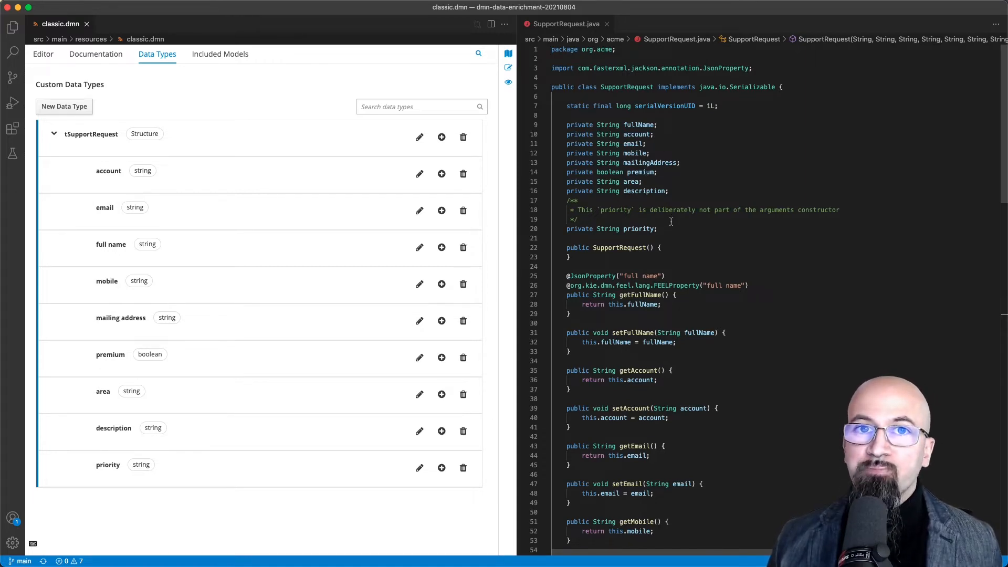
{"action": "scroll", "scroll_direction": "down", "scroll_amount": 3}
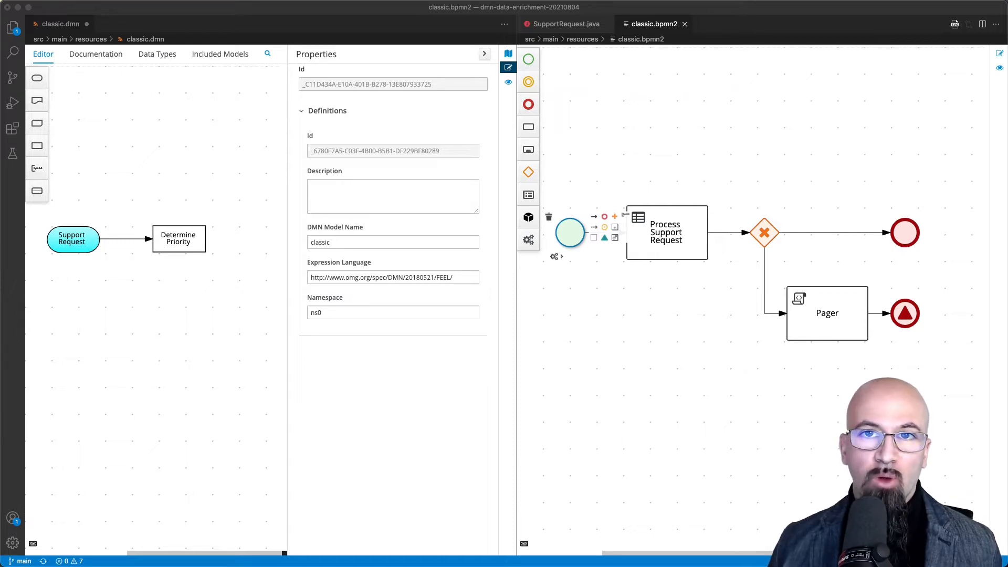
{"action": "mouse_move", "coordinate": [548, 364]}
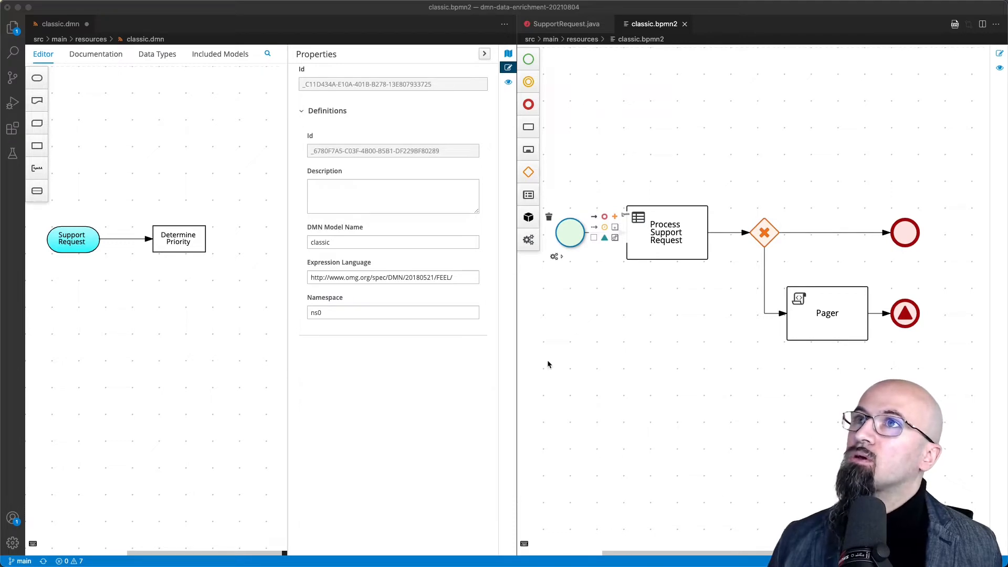
{"action": "mouse_move", "coordinate": [618, 264]}
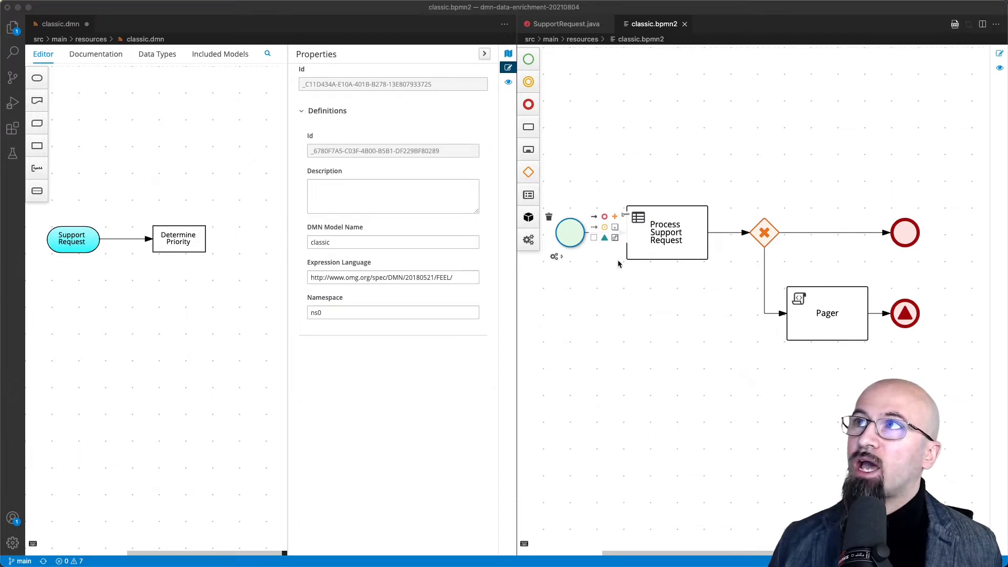
{"action": "mouse_move", "coordinate": [688, 219]}
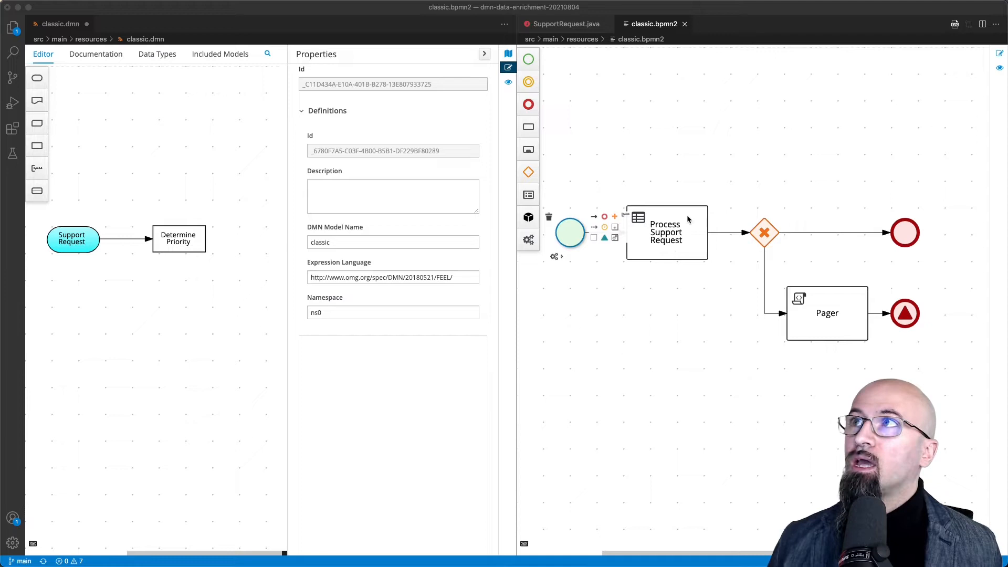
{"action": "left_click", "coordinate": [667, 232]}
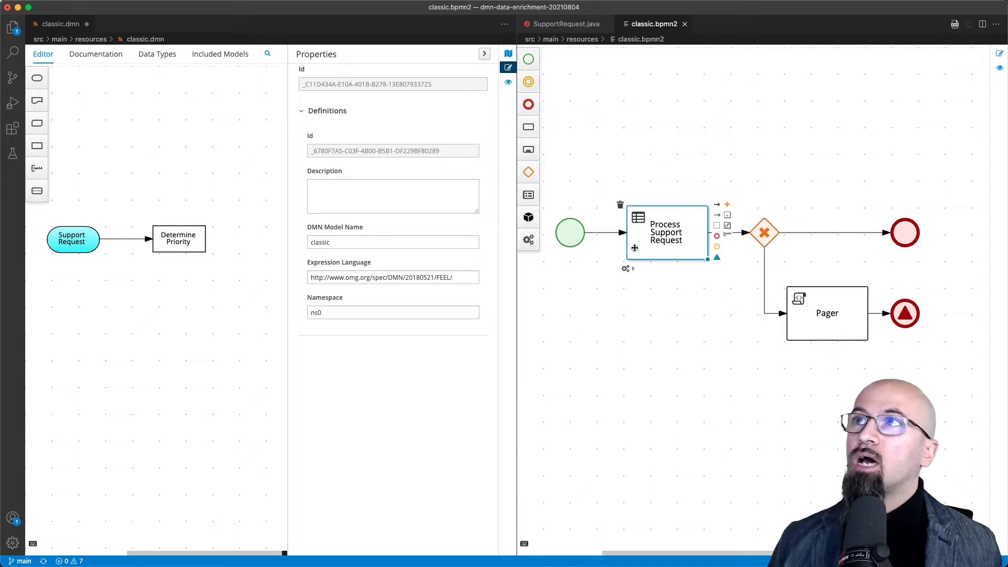
{"action": "left_click", "coordinate": [72, 238]}
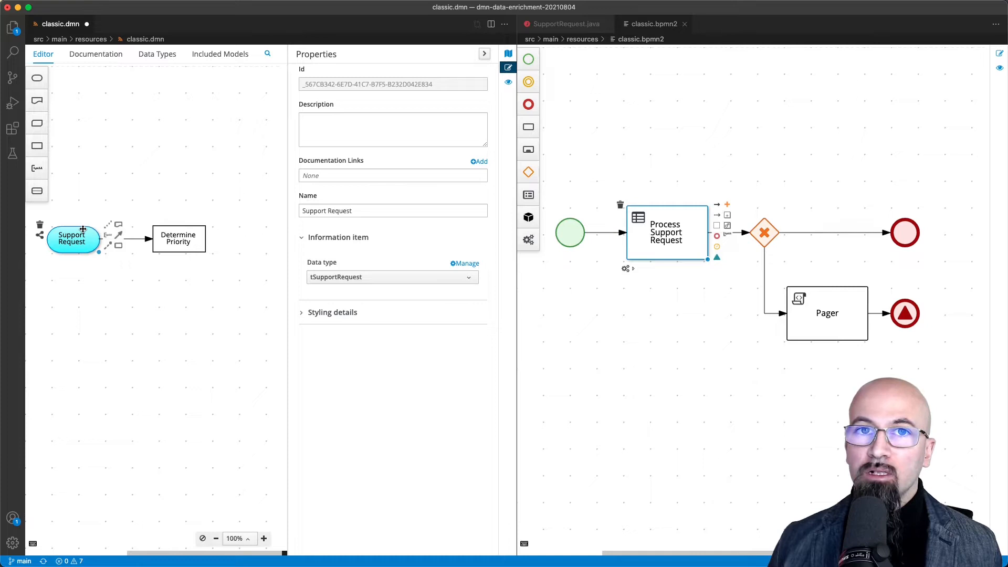
{"action": "mouse_move", "coordinate": [80, 257]}
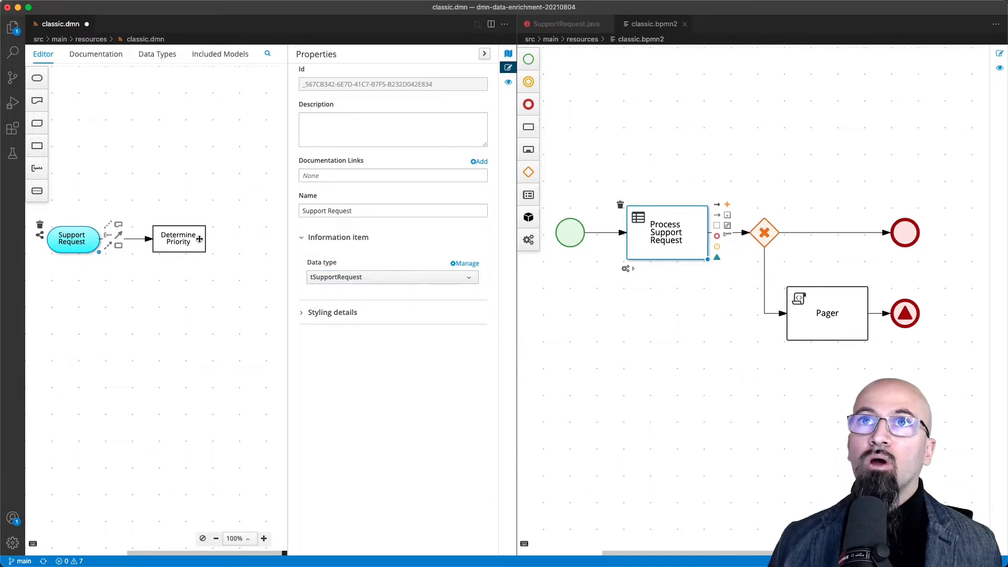
{"action": "left_click", "coordinate": [178, 238]}
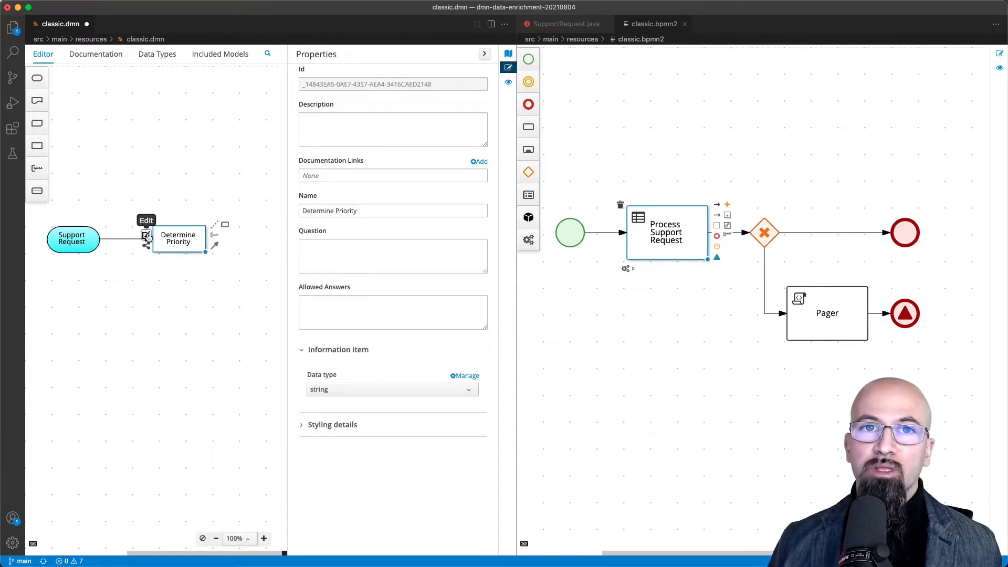
Step: Inspect the Determine Priority table's false-premium-to-Medium rule, then refocus the Process Support Request task
{"action": "left_click", "coordinate": [146, 235]}
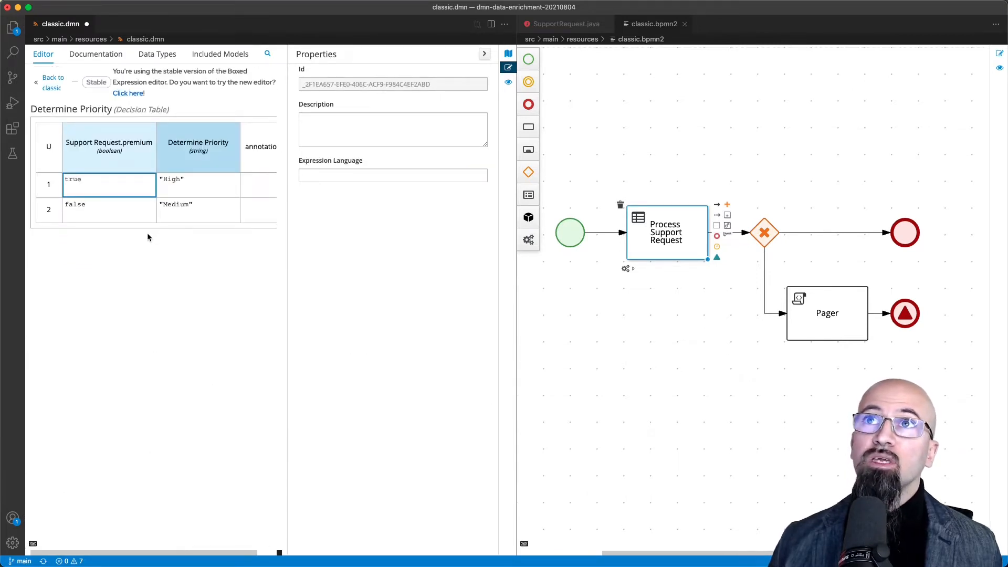
{"action": "mouse_move", "coordinate": [251, 258]}
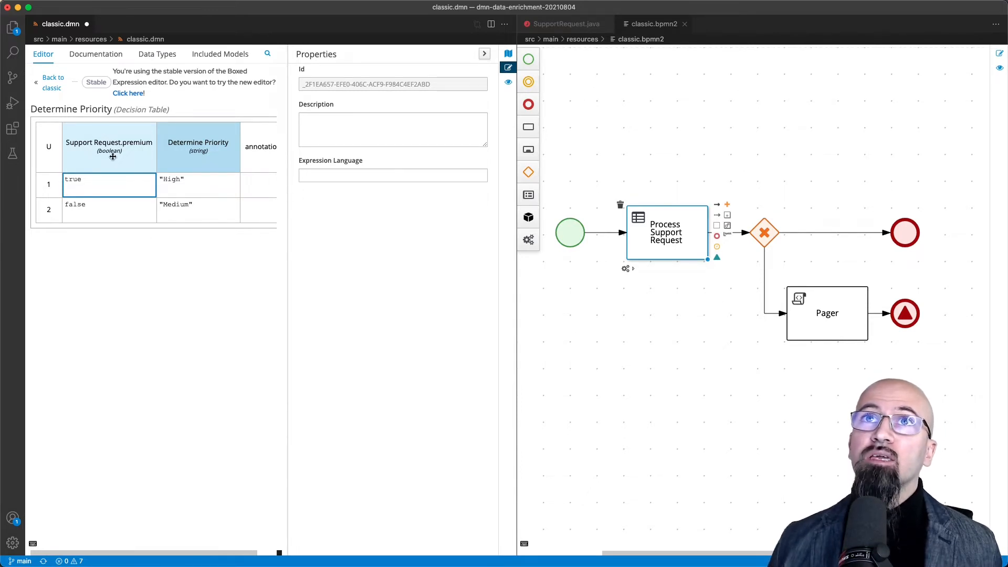
{"action": "mouse_move", "coordinate": [140, 148]}
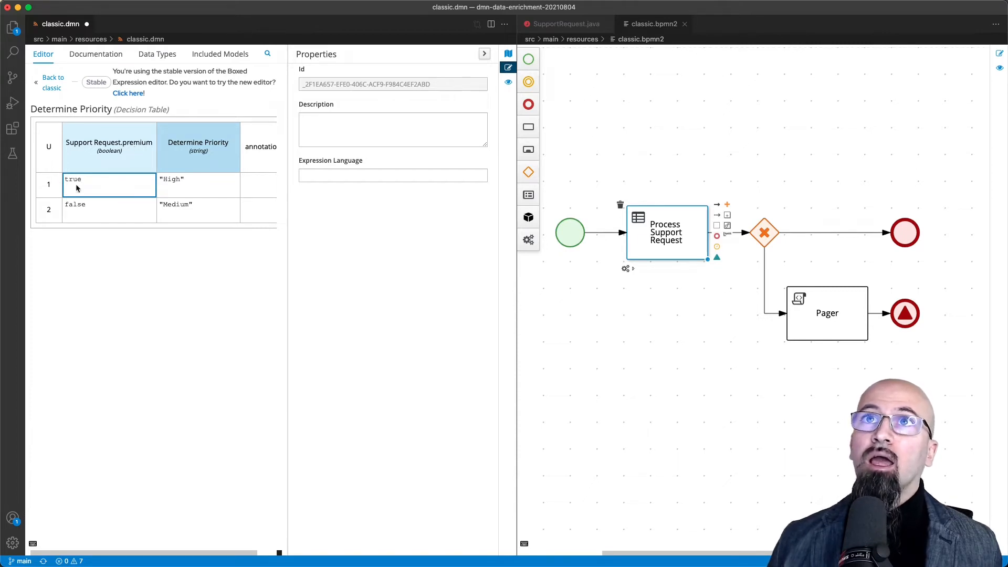
{"action": "mouse_move", "coordinate": [218, 180]}
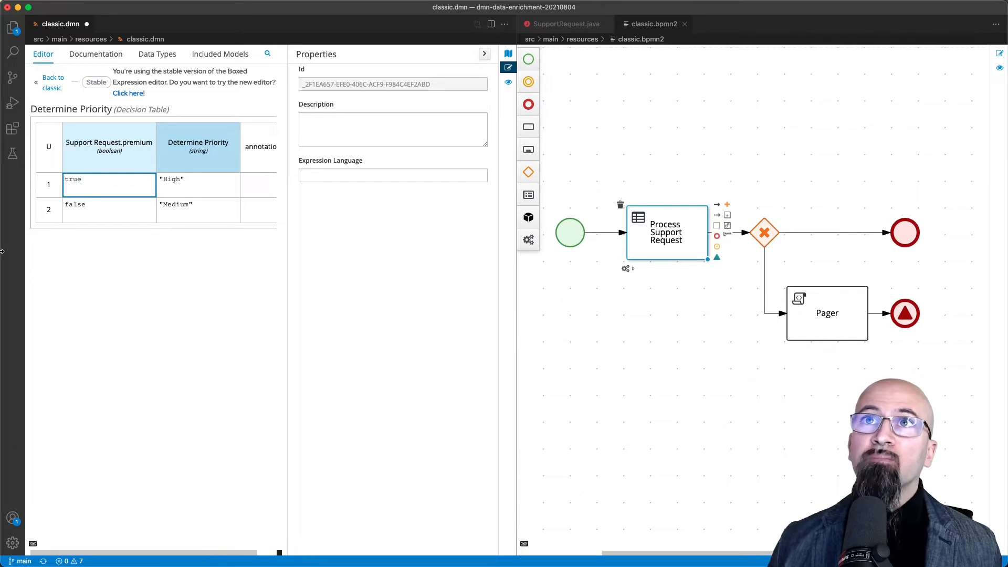
{"action": "left_click", "coordinate": [108, 210]}
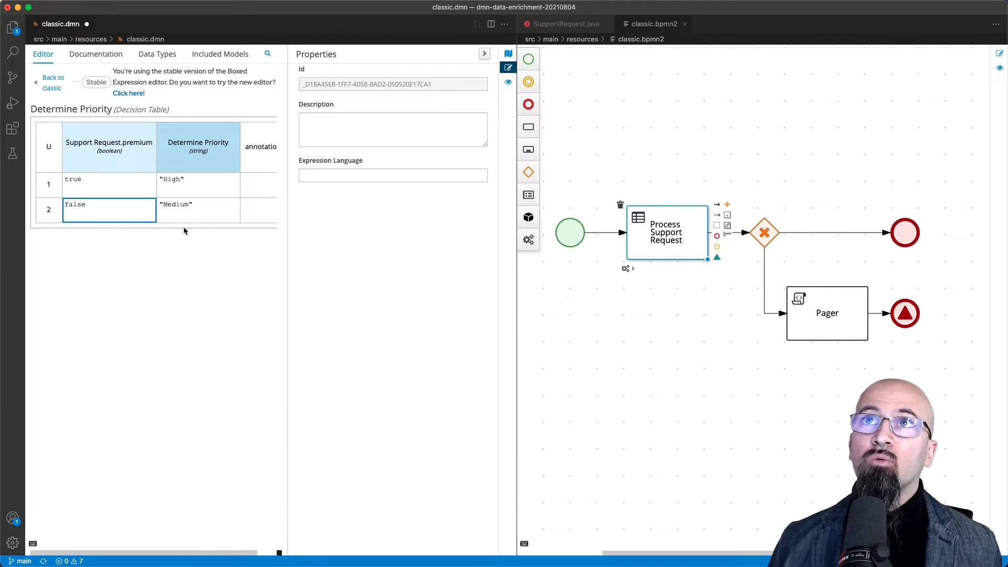
{"action": "left_click", "coordinate": [198, 210]}
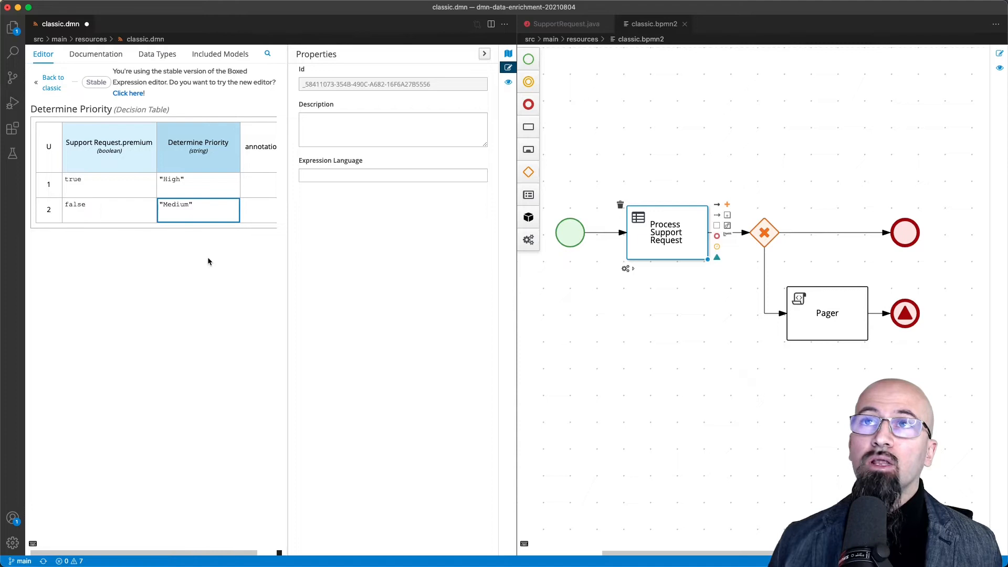
{"action": "mouse_move", "coordinate": [379, 314]}
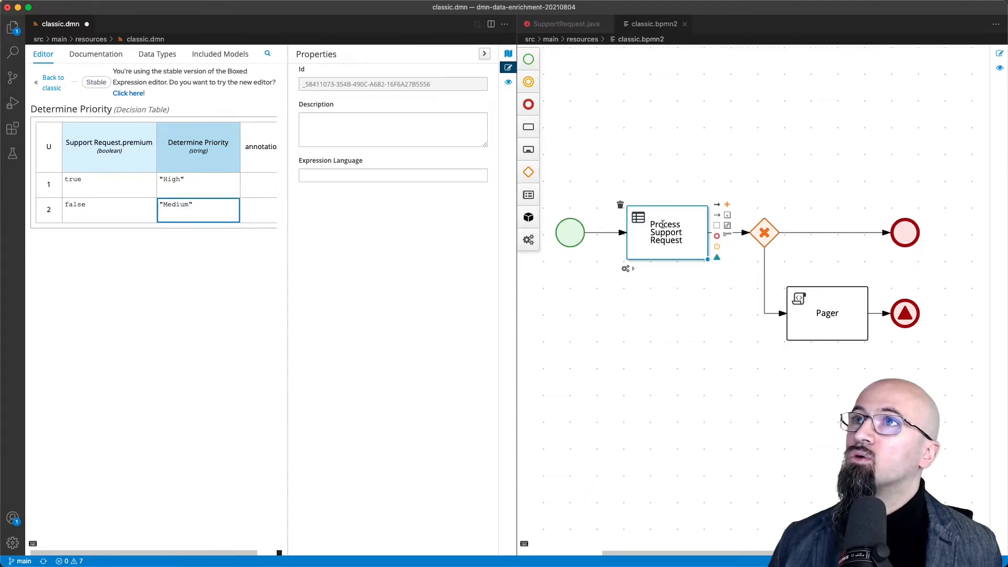
{"action": "left_click", "coordinate": [666, 232]}
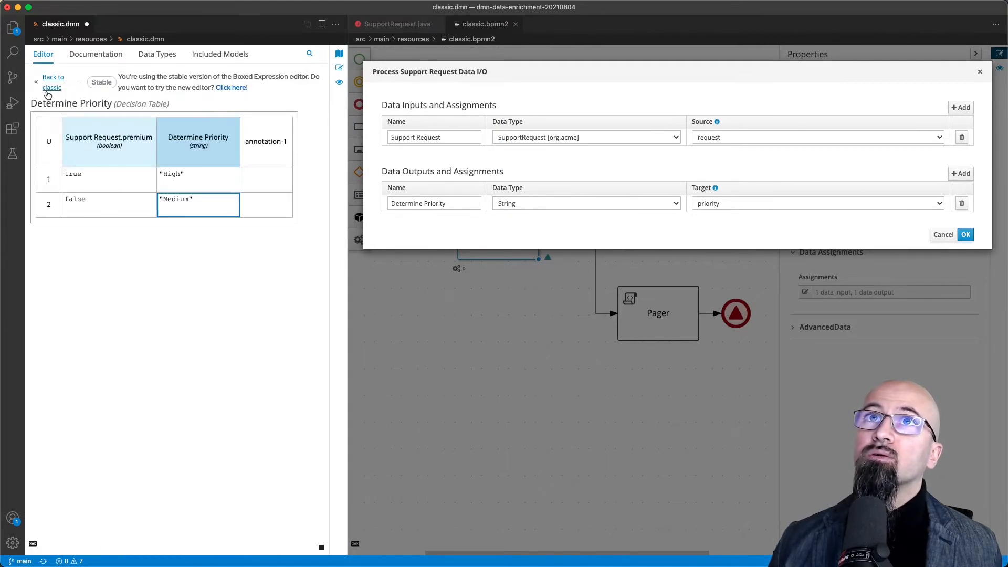
Step: Return the DMN model to the classic diagram and close the task's Data I/O mappings
{"action": "left_click", "coordinate": [52, 82]}
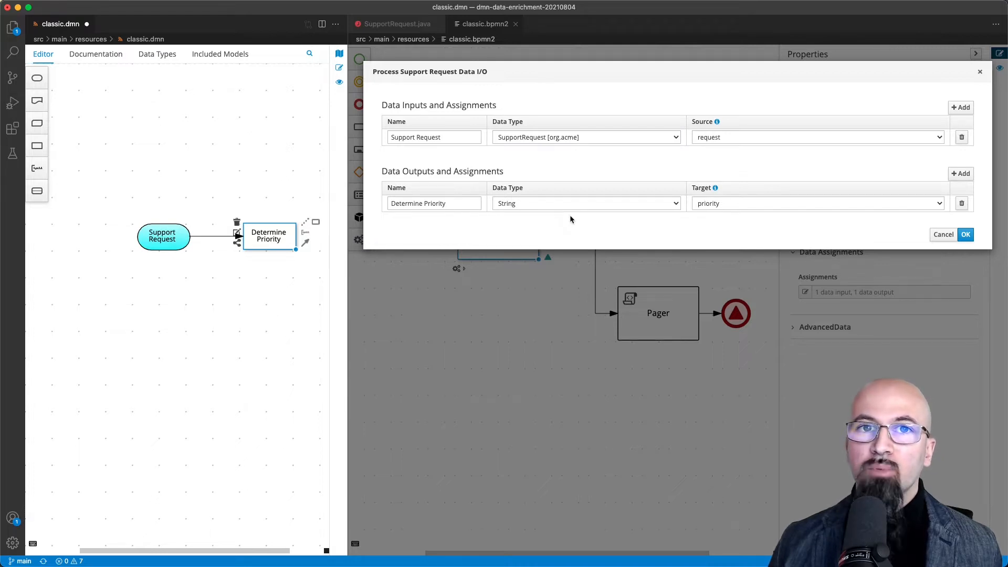
{"action": "mouse_move", "coordinate": [692, 188]}
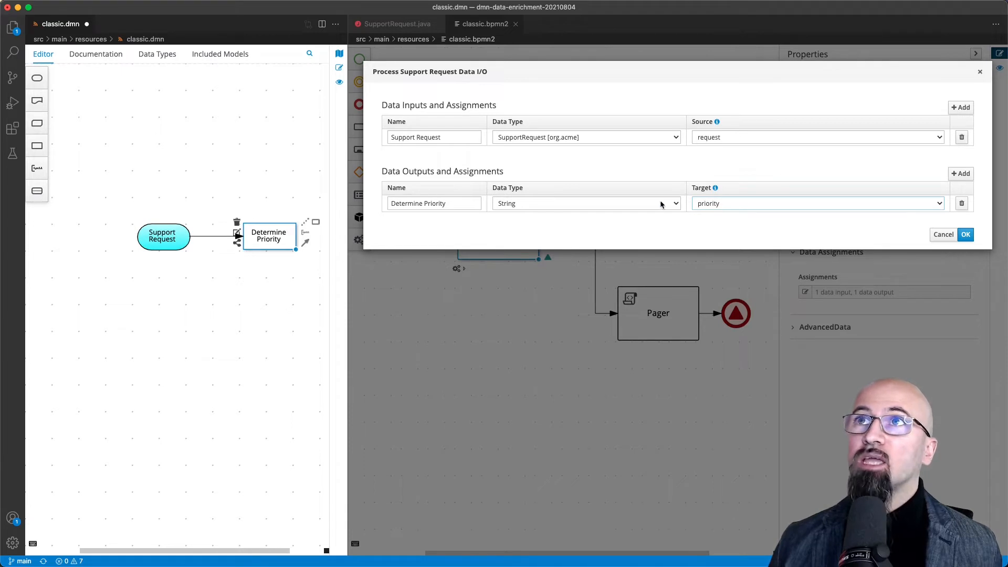
{"action": "mouse_move", "coordinate": [538, 166]}
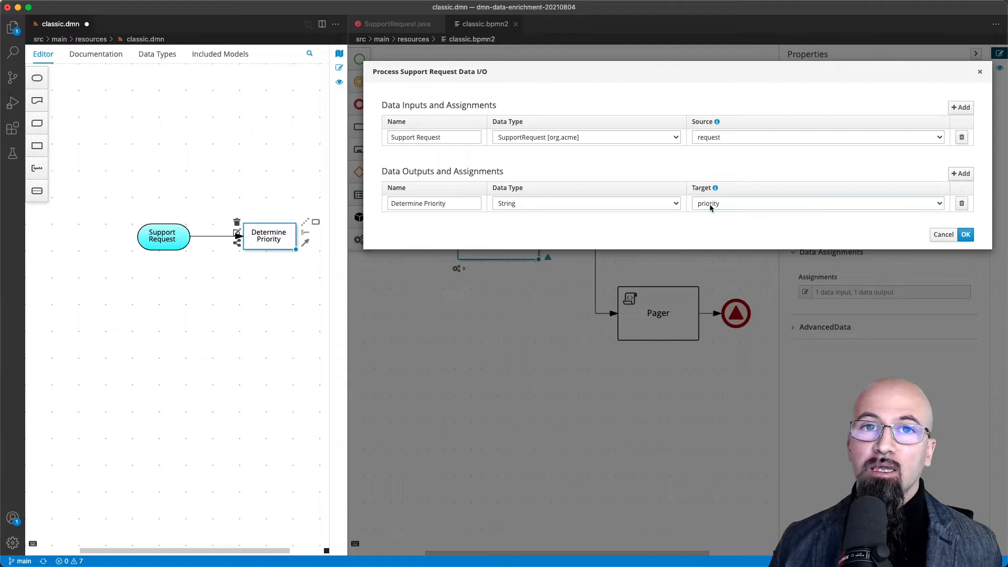
{"action": "left_click", "coordinate": [965, 234]}
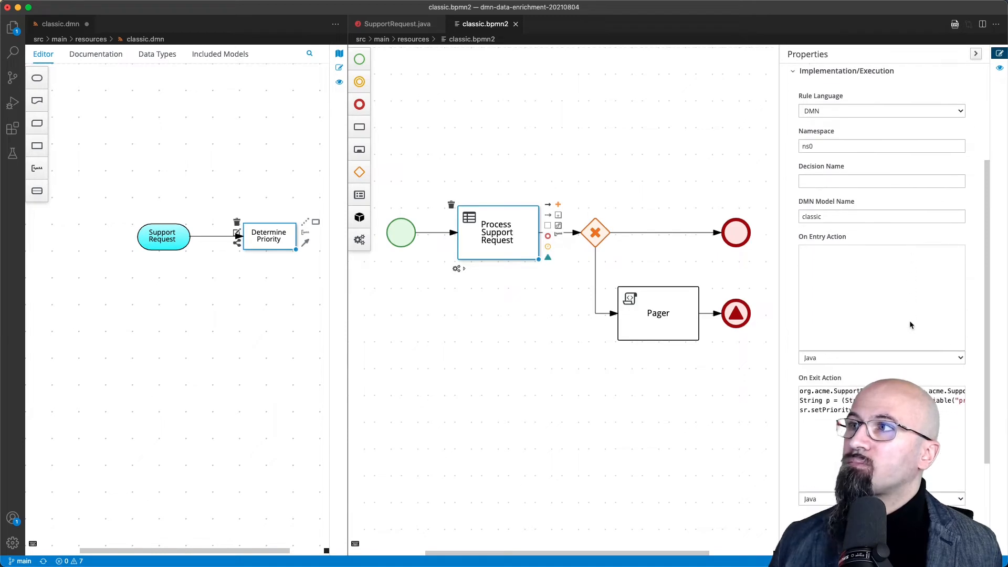
Step: Scroll to the task's DMN execution settings and exit action, then select the gateway-to-Pager path
{"action": "scroll", "scroll_direction": "down", "scroll_amount": 3}
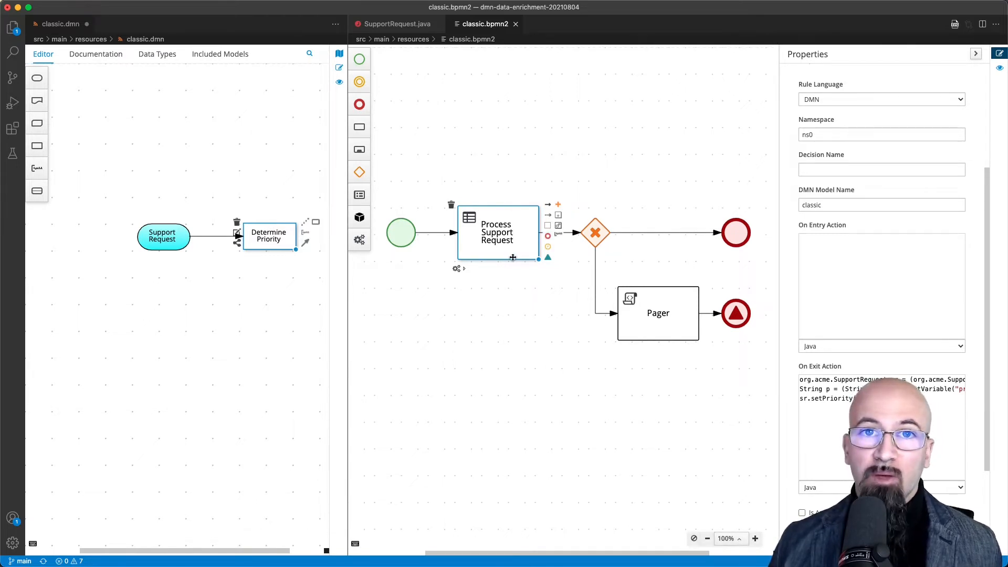
{"action": "mouse_move", "coordinate": [513, 269]}
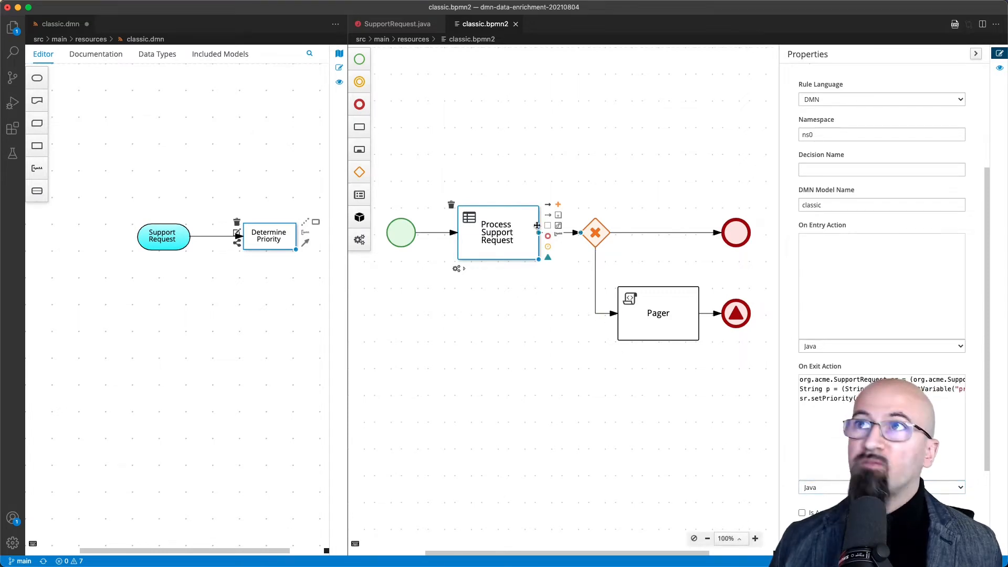
{"action": "left_click", "coordinate": [595, 232]}
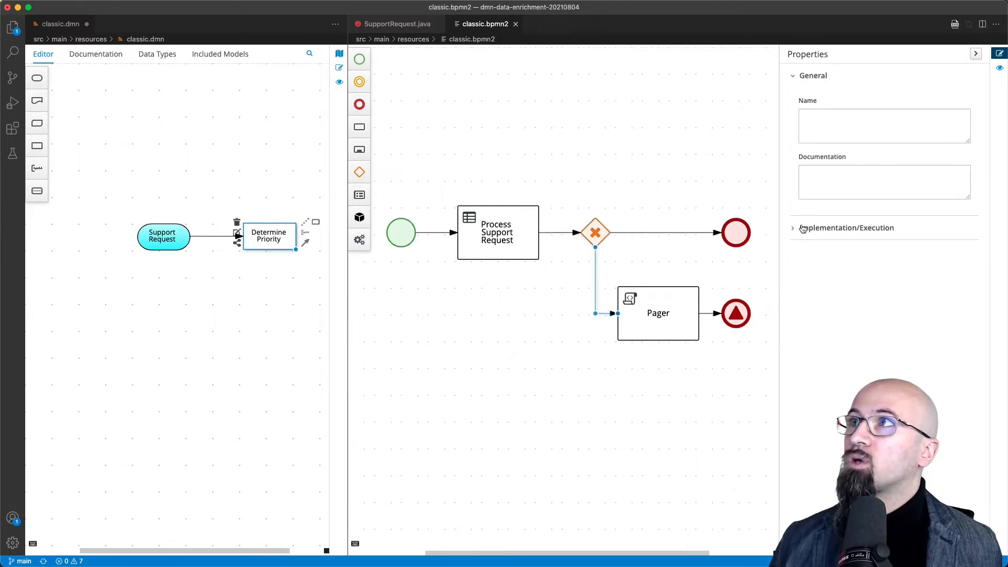
Step: Expand the Pager path's Java condition checking that the request's priority equals High
{"action": "left_click", "coordinate": [847, 227]}
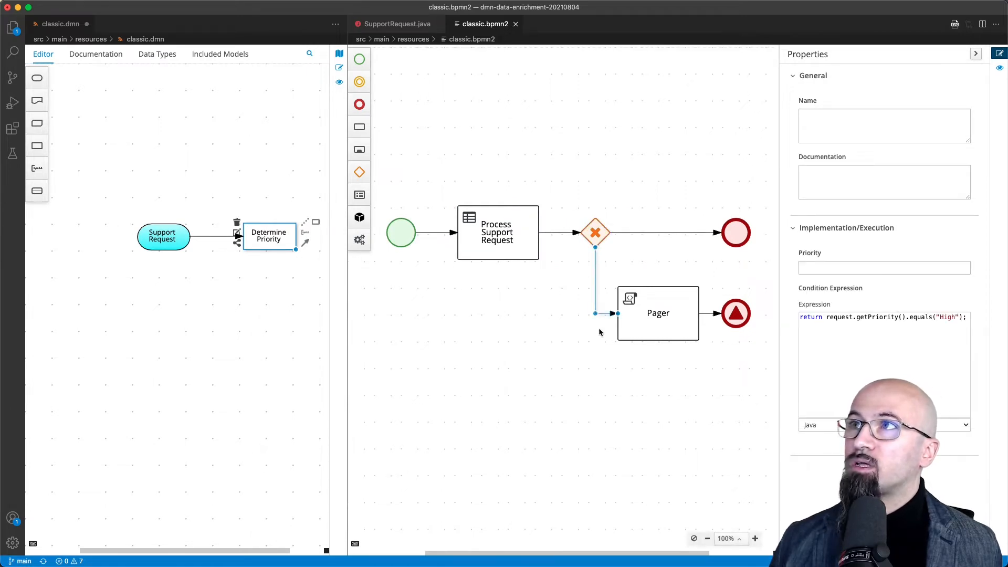
{"action": "mouse_move", "coordinate": [704, 326]}
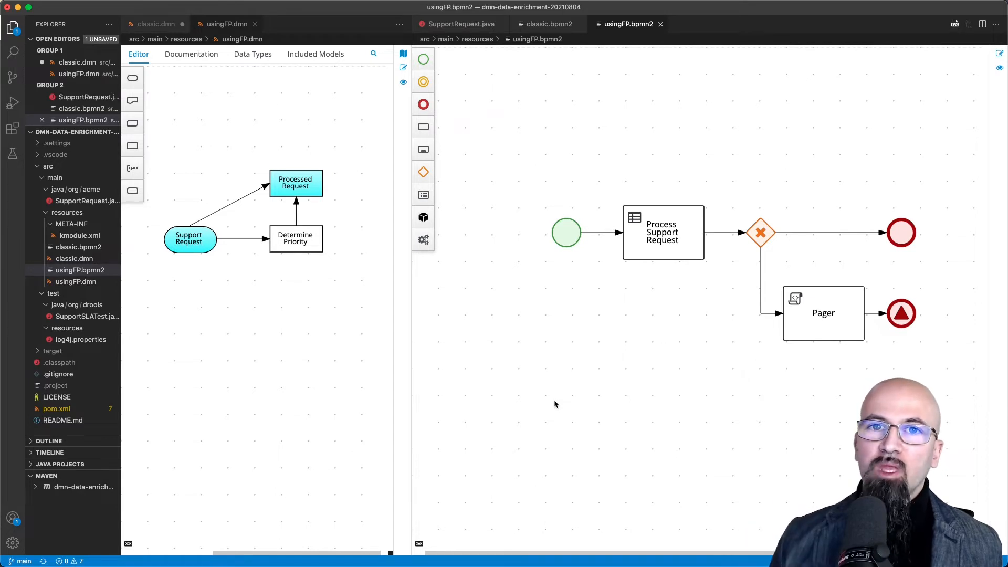
{"action": "mouse_move", "coordinate": [601, 375]}
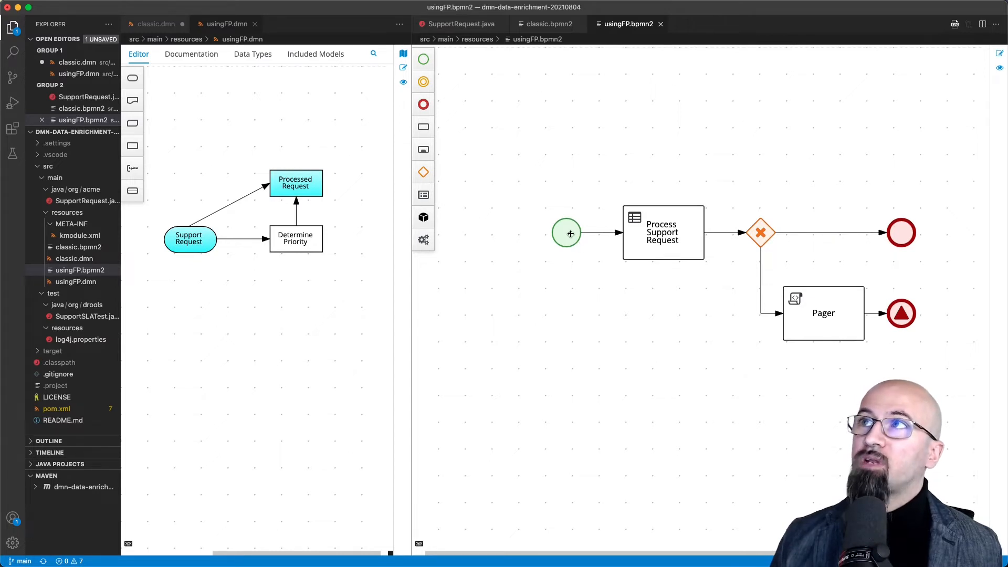
{"action": "left_click", "coordinate": [566, 232]}
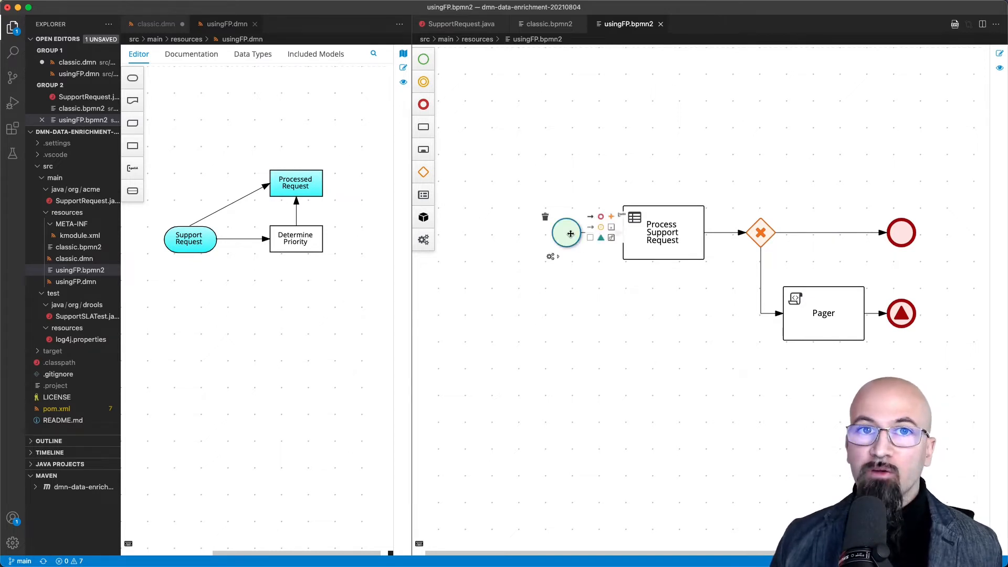
{"action": "left_click", "coordinate": [662, 232]}
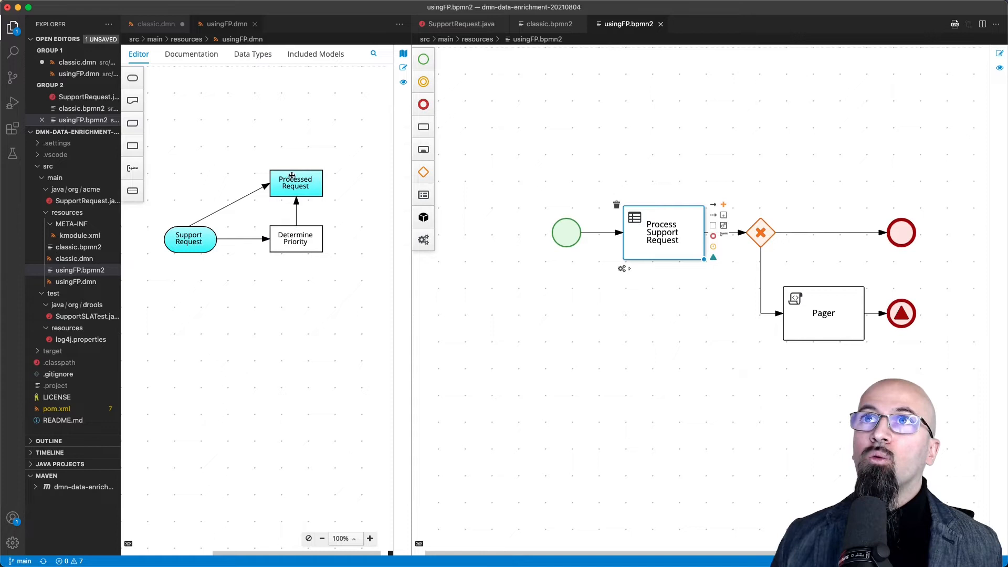
{"action": "left_click", "coordinate": [295, 182]}
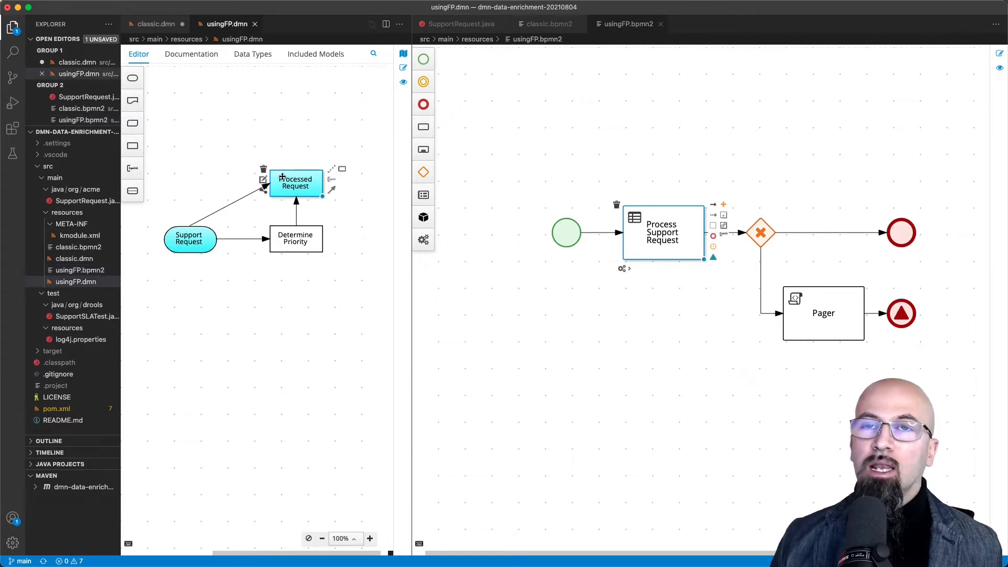
{"action": "mouse_move", "coordinate": [263, 179]}
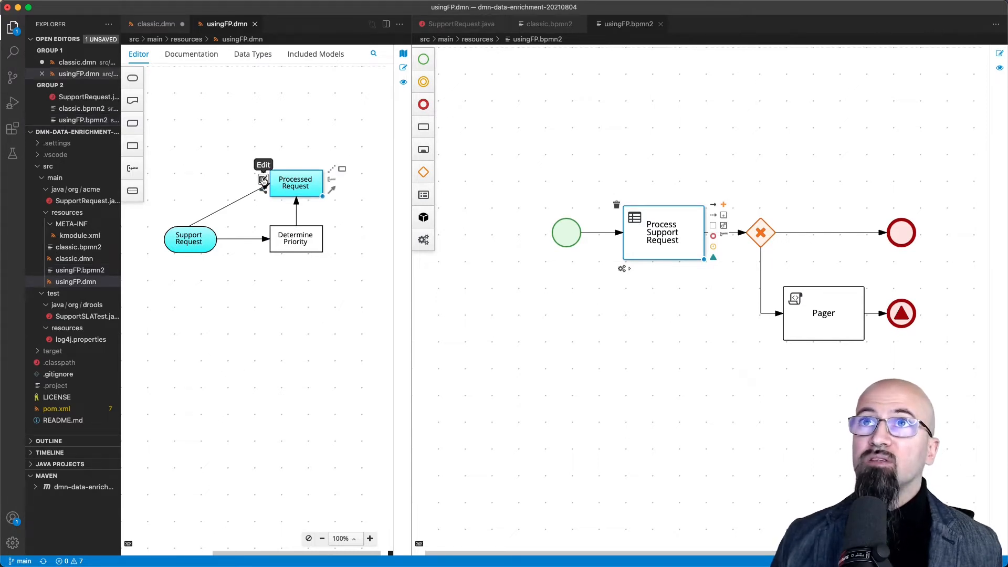
Step: Open the literal expression that puts Determine Priority into Support Request's priority field
{"action": "left_click", "coordinate": [263, 181]}
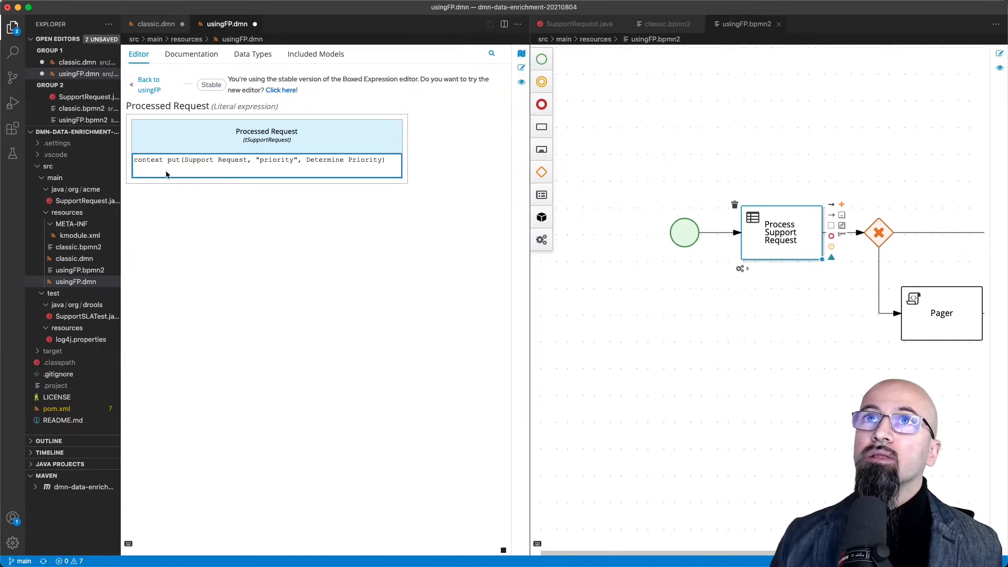
{"action": "mouse_move", "coordinate": [155, 164]}
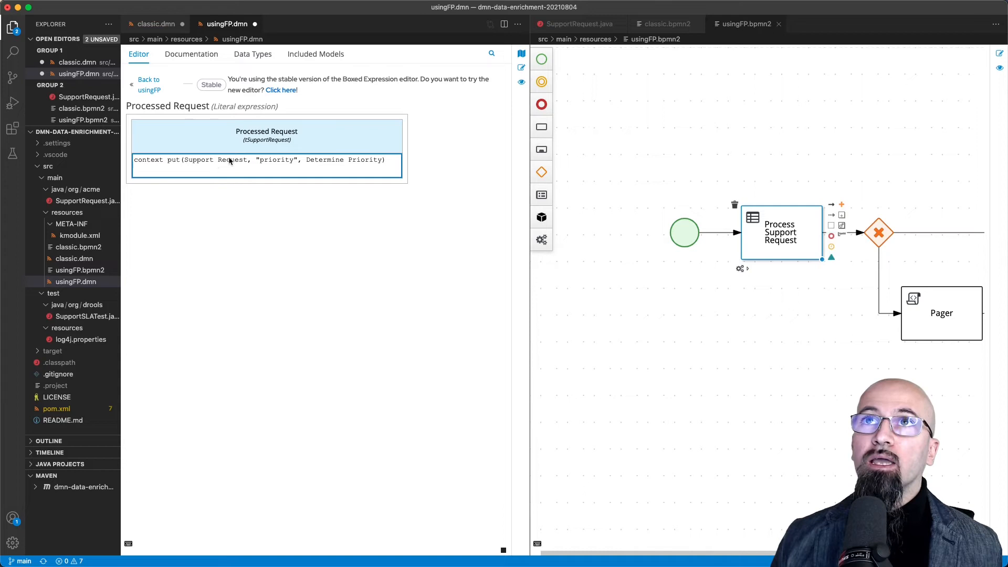
{"action": "mouse_move", "coordinate": [222, 169]}
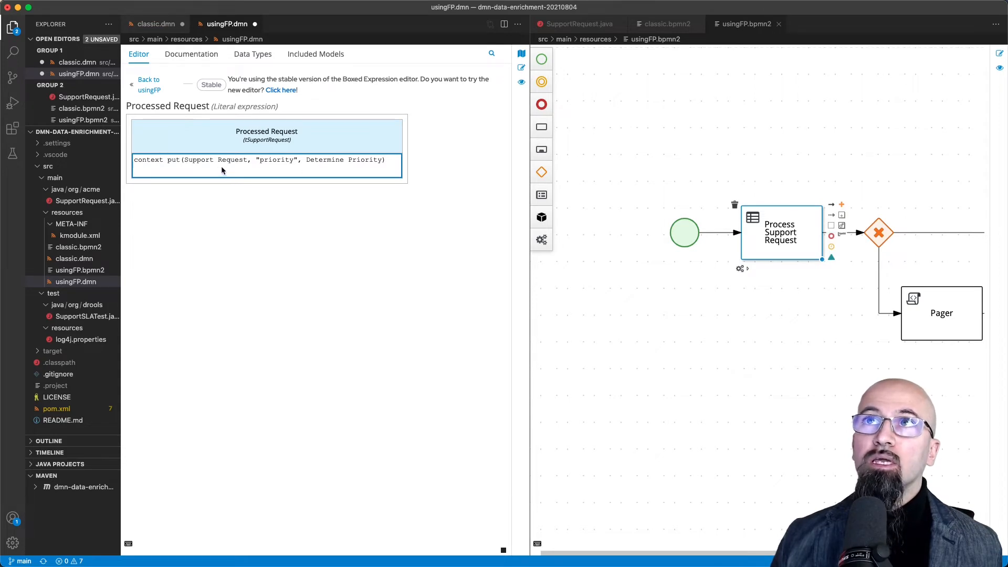
{"action": "mouse_move", "coordinate": [521, 54]}
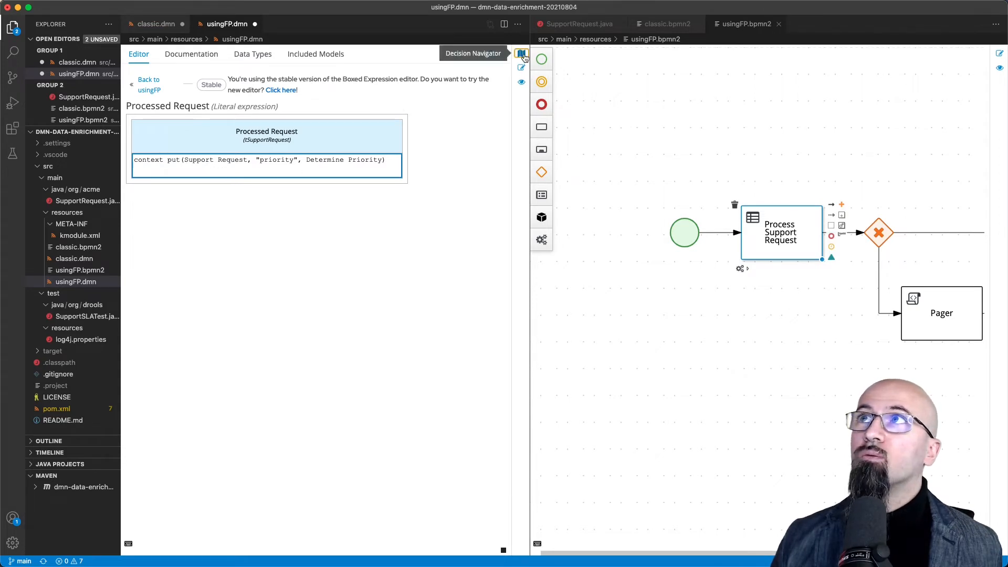
Step: Browse the Determine Priority table and Processed Request expression via the Decision Navigator, then return to the diagram
{"action": "left_click", "coordinate": [521, 54]}
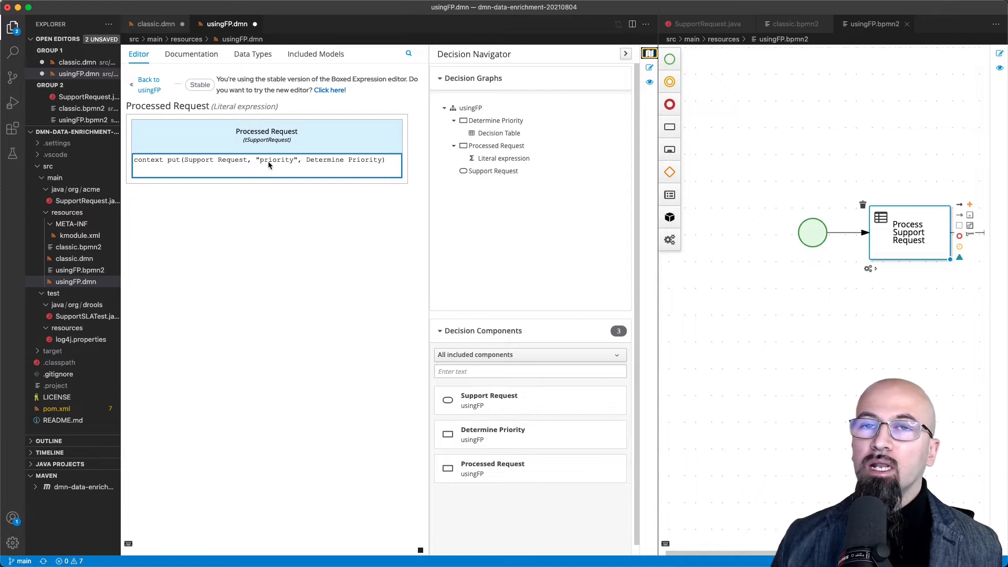
{"action": "mouse_move", "coordinate": [376, 169]}
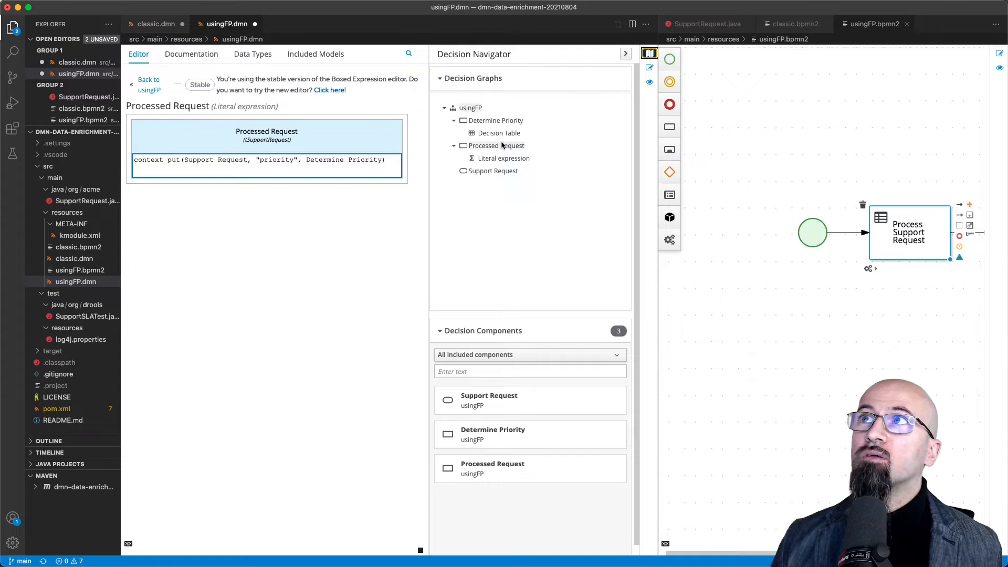
{"action": "left_click", "coordinate": [501, 132]}
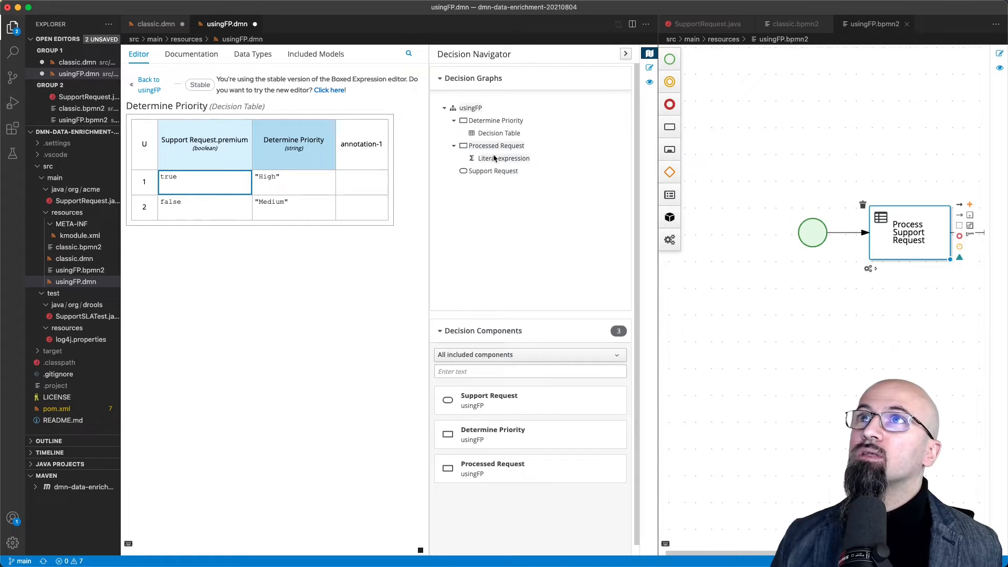
{"action": "left_click", "coordinate": [498, 158]}
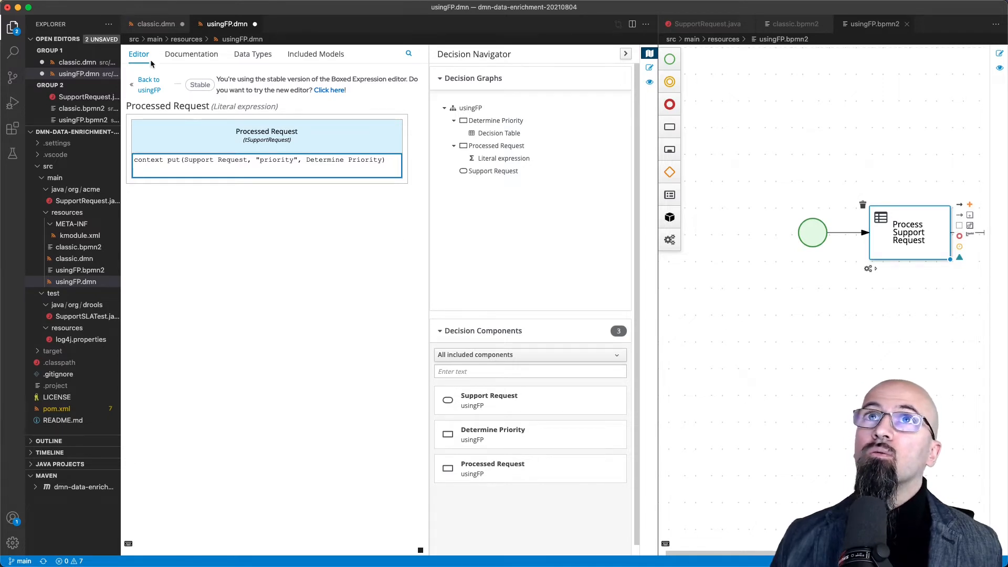
{"action": "left_click", "coordinate": [149, 84]}
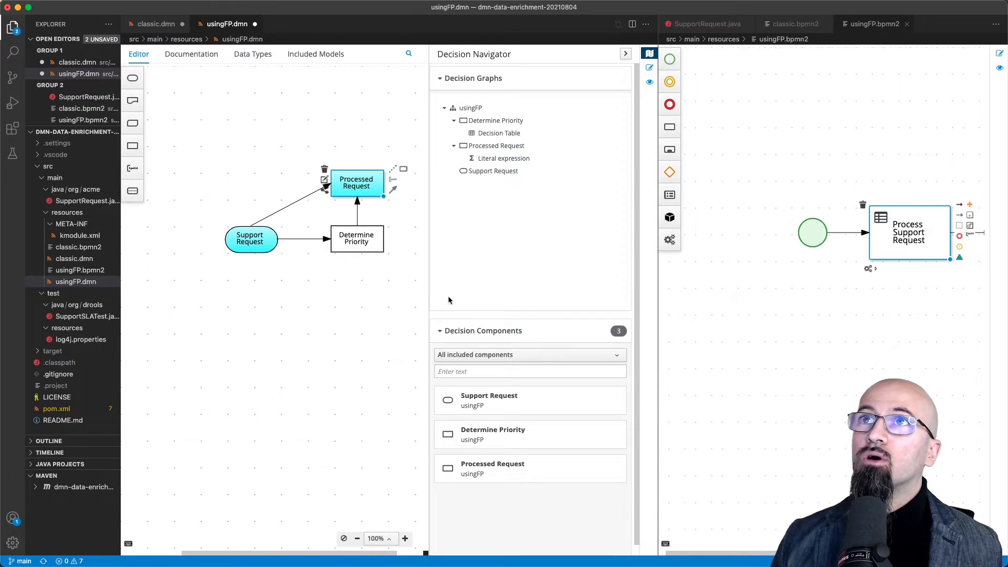
{"action": "mouse_move", "coordinate": [649, 68]}
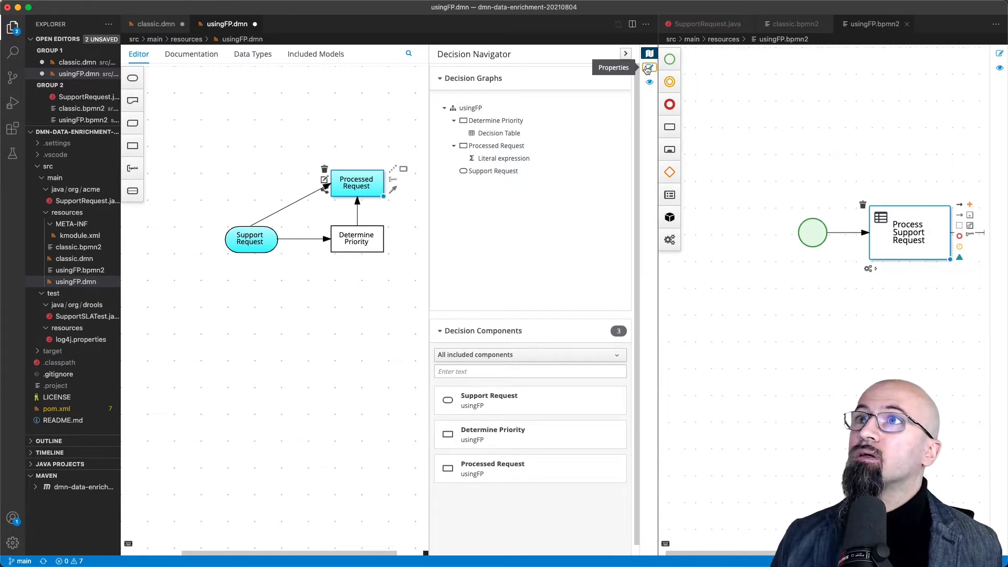
Step: Show the Processed Request decision's properties with data type tSupportRequest
{"action": "left_click", "coordinate": [650, 68]}
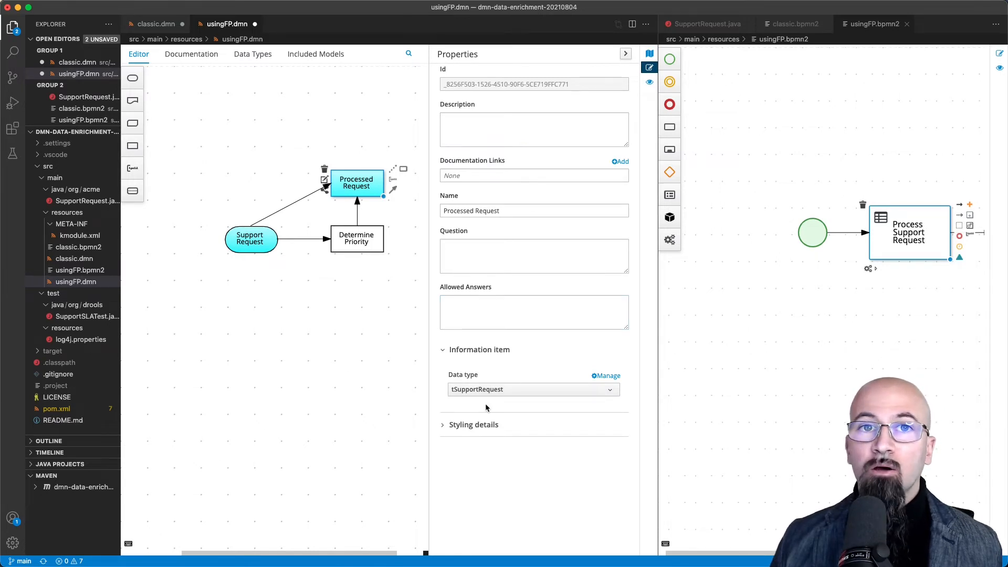
{"action": "mouse_move", "coordinate": [709, 344]}
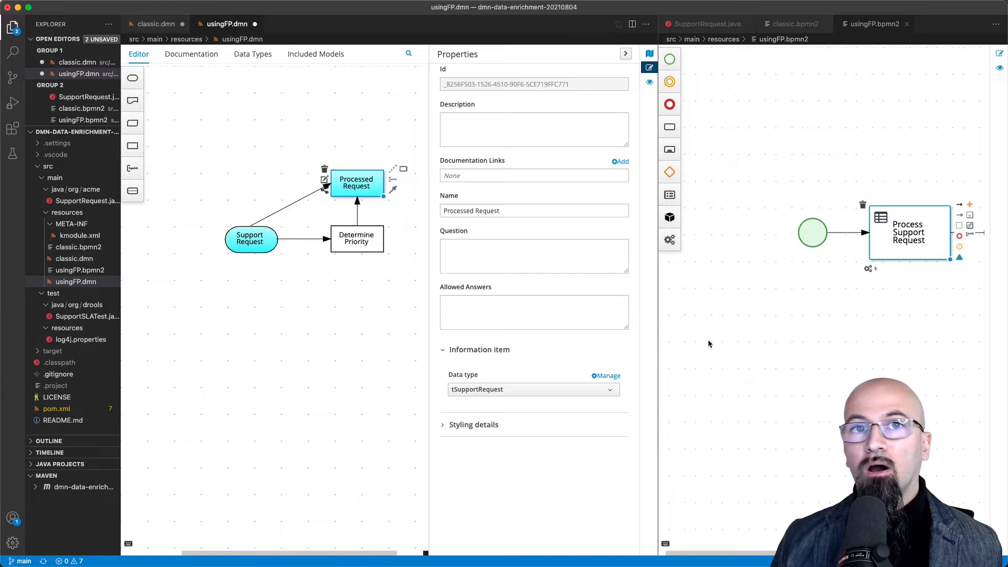
{"action": "mouse_move", "coordinate": [764, 347]}
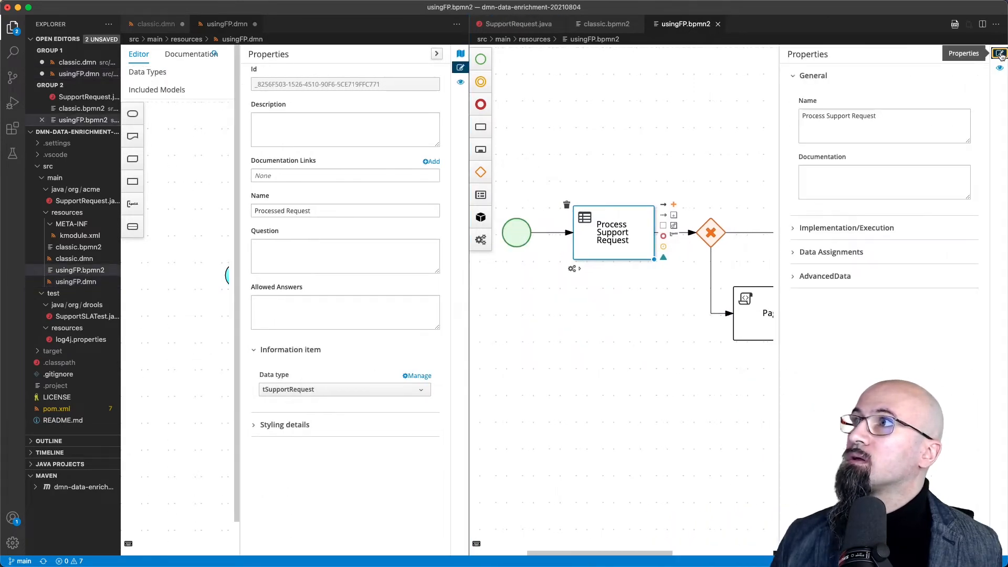
Step: Expand Data Assignments and open the task's Data I/O dialog for the request mappings
{"action": "left_click", "coordinate": [830, 251]}
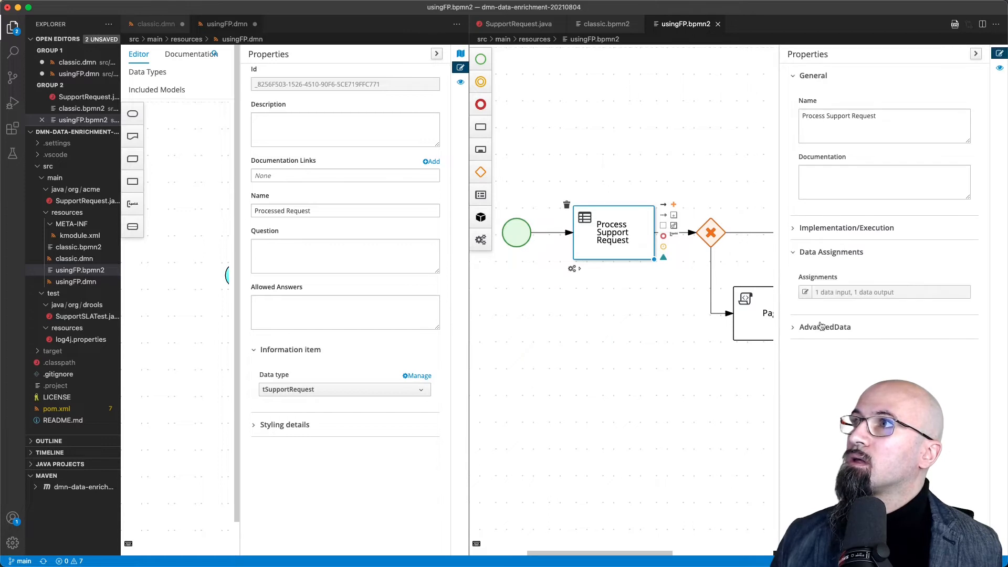
{"action": "left_click", "coordinate": [805, 292]}
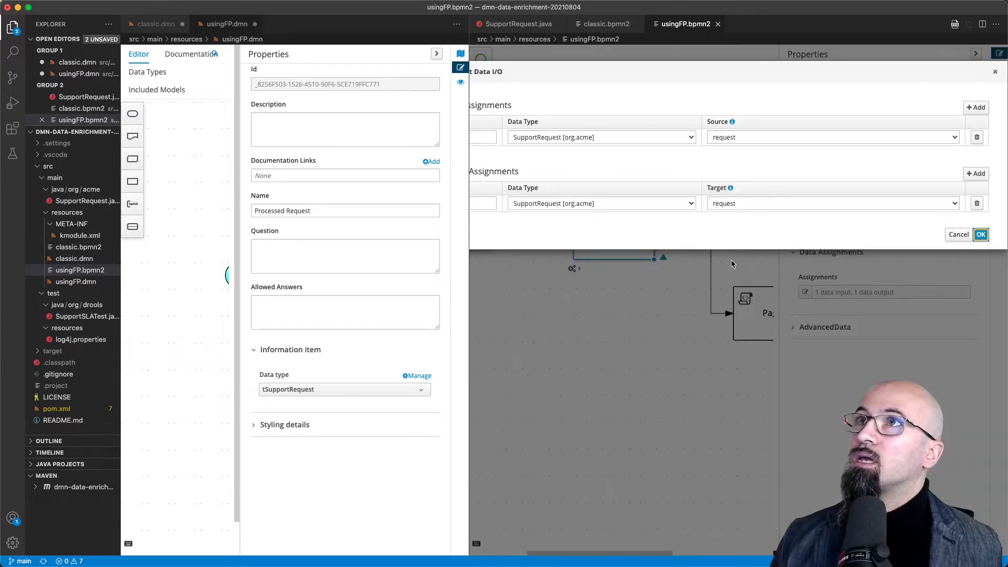
{"action": "mouse_move", "coordinate": [375, 185]}
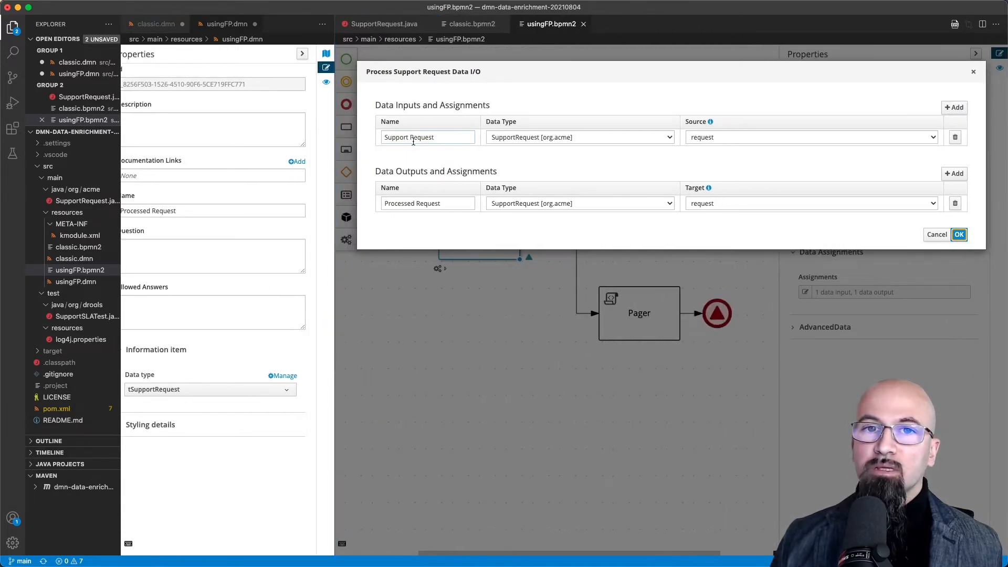
{"action": "mouse_move", "coordinate": [12, 29]}
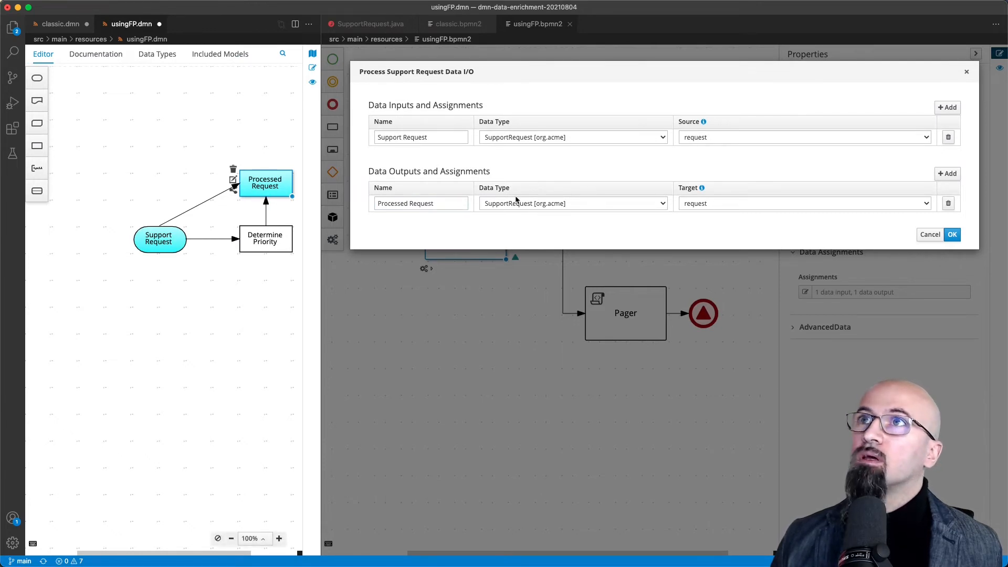
{"action": "mouse_move", "coordinate": [712, 138]}
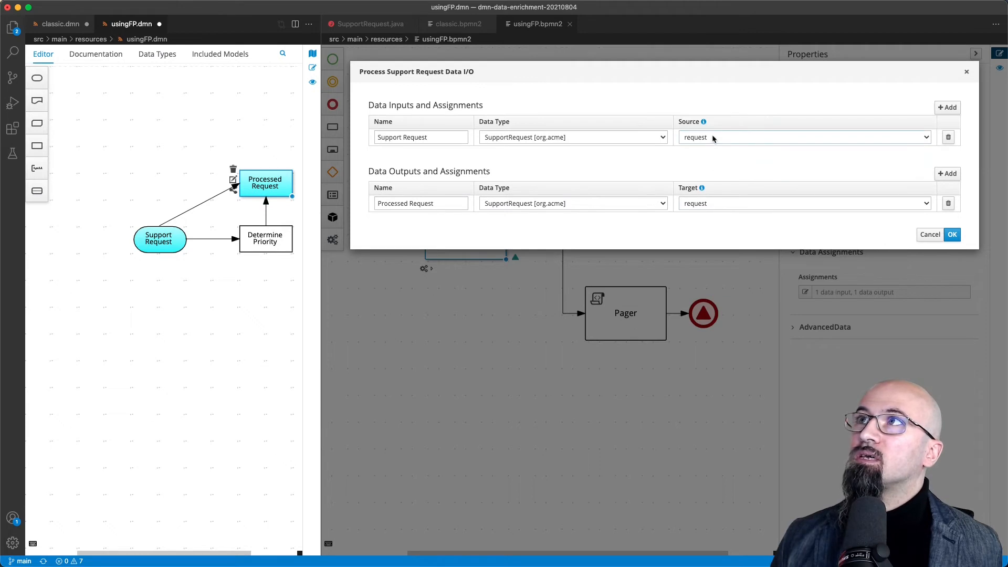
{"action": "mouse_move", "coordinate": [473, 201]}
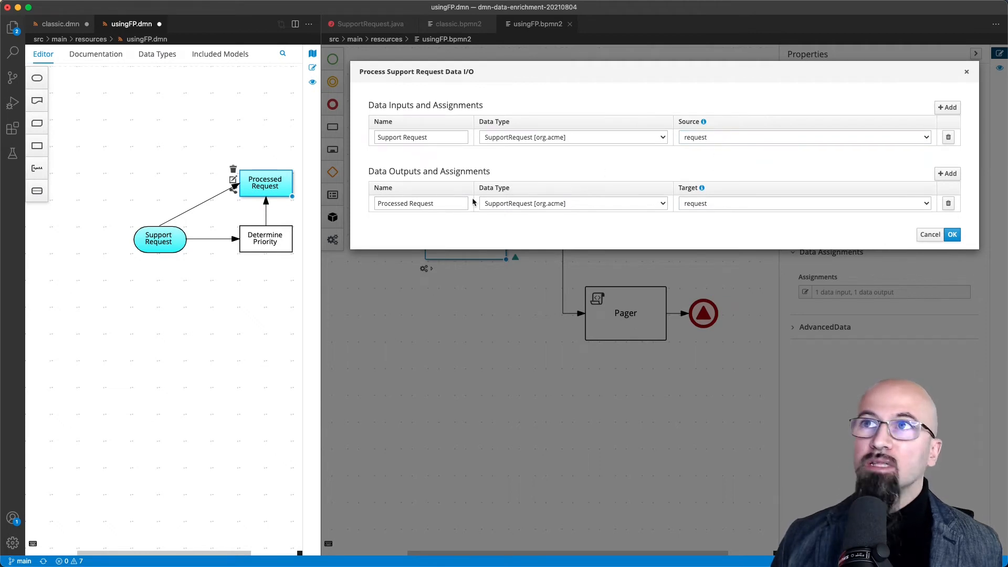
{"action": "mouse_move", "coordinate": [486, 277]}
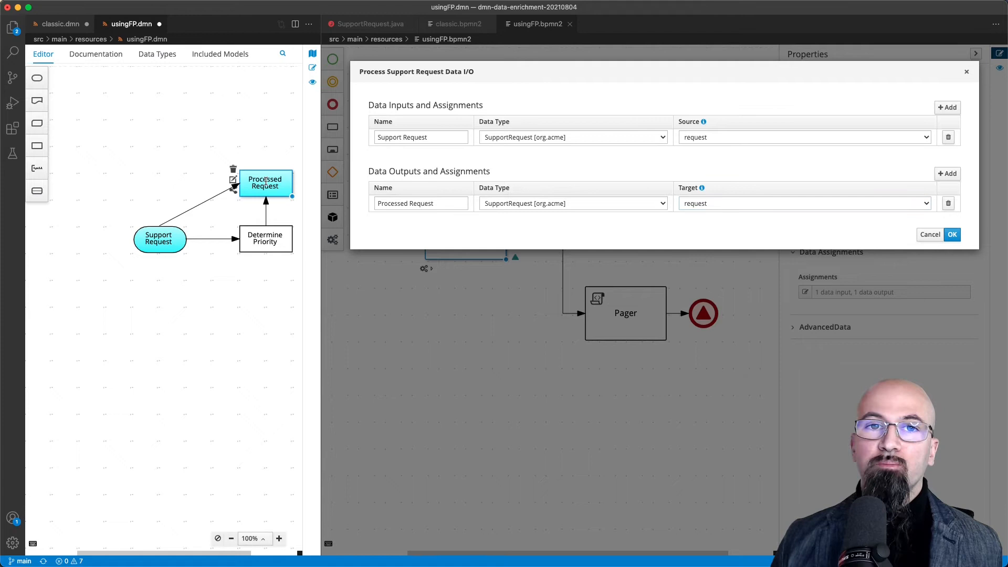
{"action": "mouse_move", "coordinate": [234, 178]}
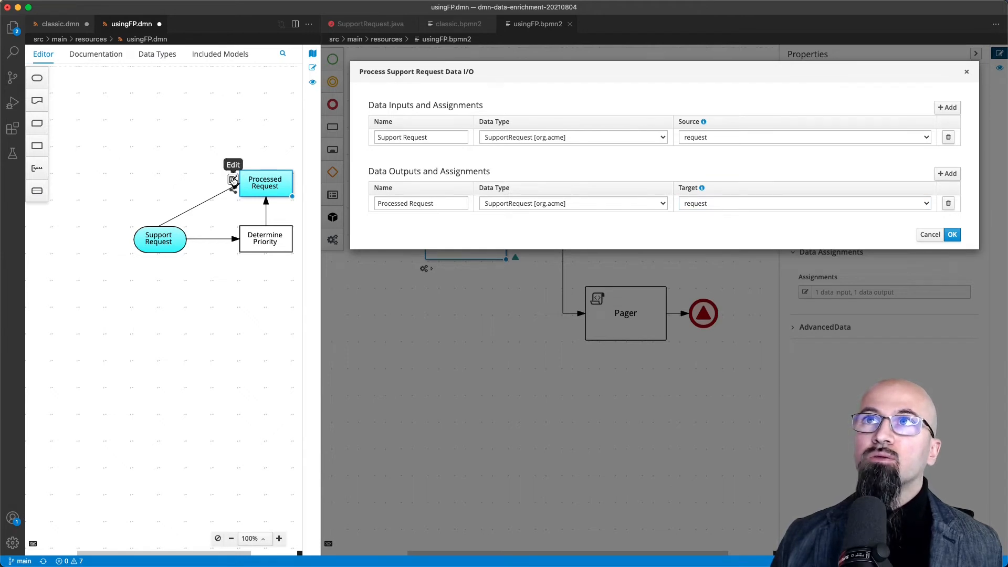
Step: Review the request input and output mappings, then close the Data I/O dialog
{"action": "left_click", "coordinate": [233, 180]}
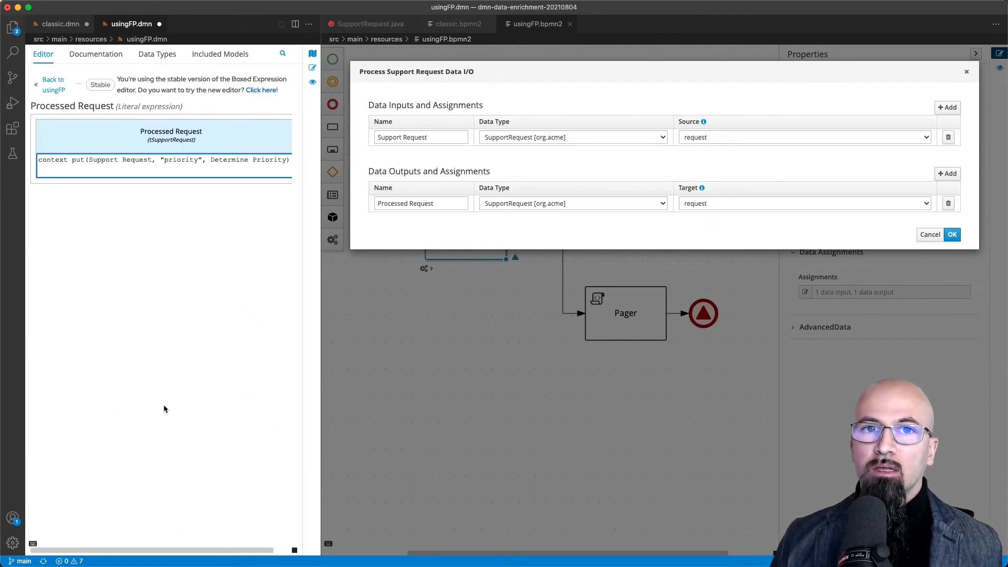
{"action": "mouse_move", "coordinate": [138, 530]}
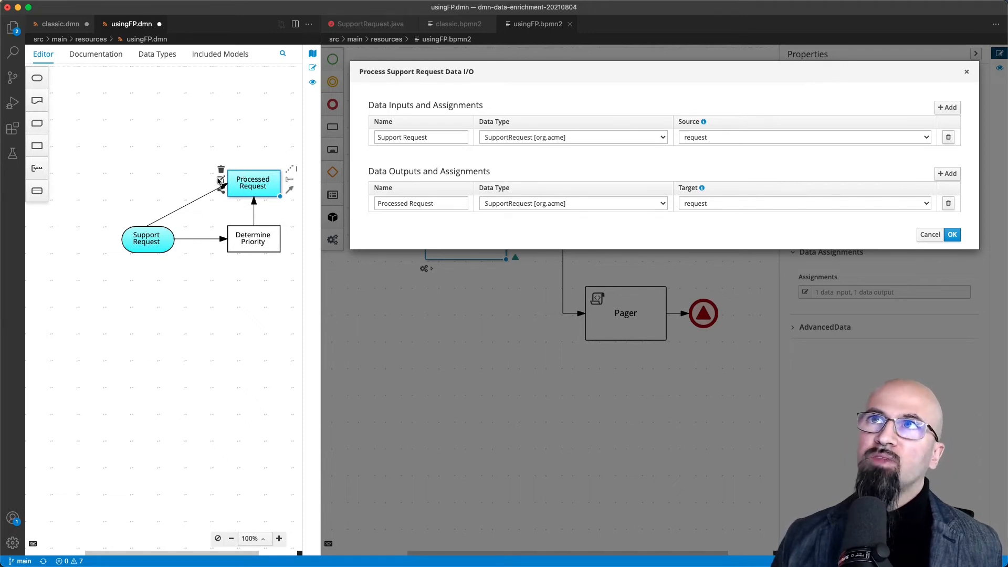
{"action": "mouse_move", "coordinate": [221, 180]}
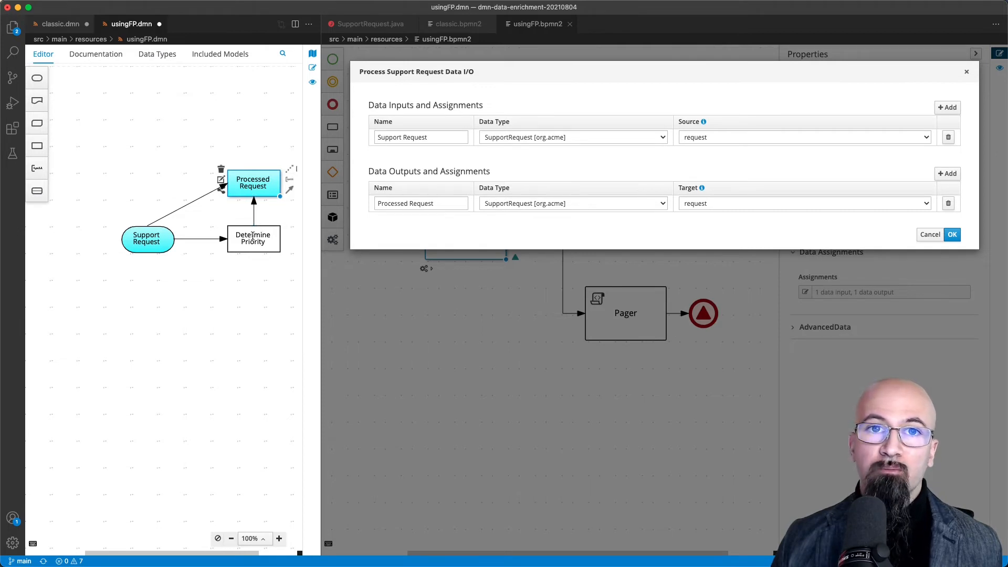
{"action": "mouse_move", "coordinate": [425, 220]}
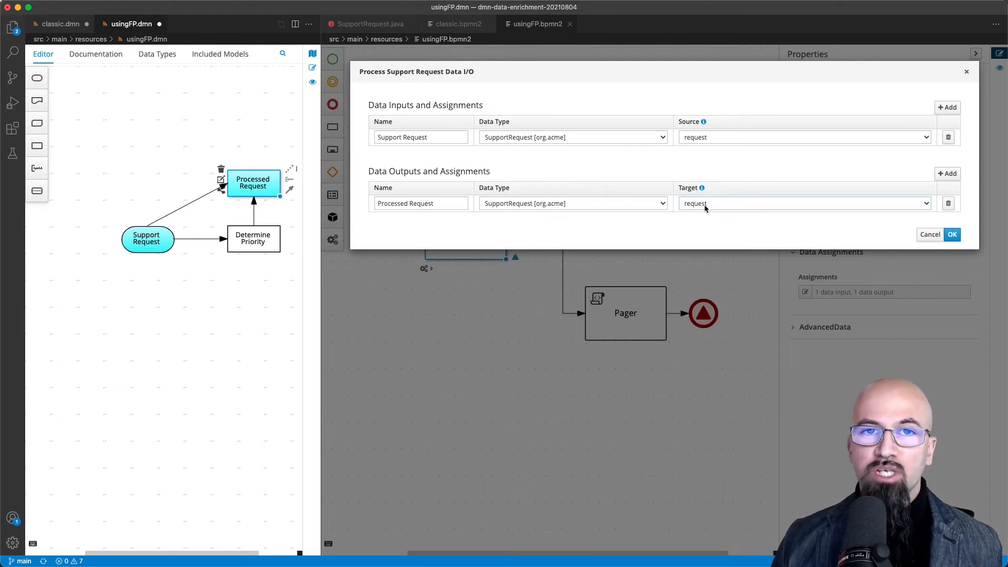
{"action": "mouse_move", "coordinate": [891, 218]}
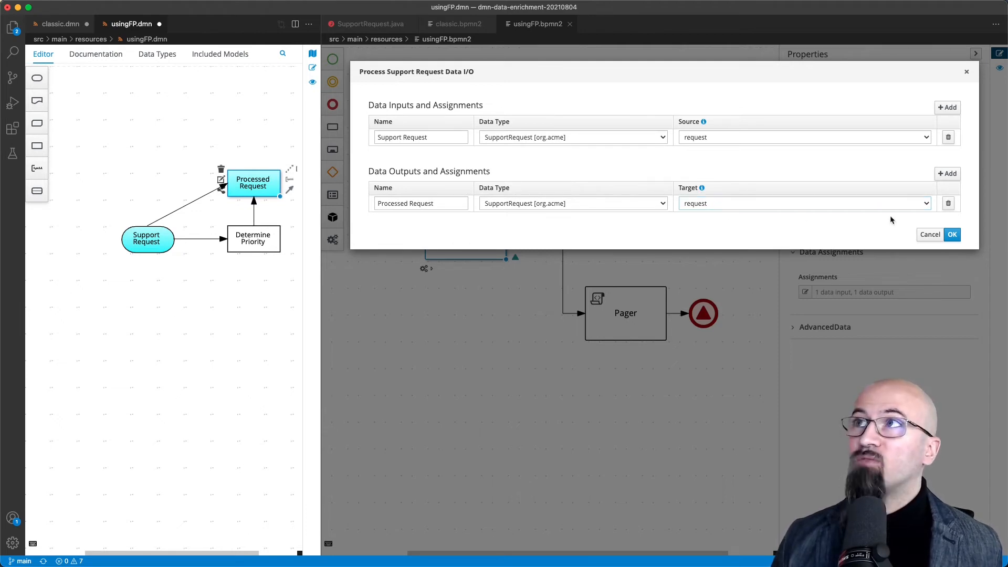
{"action": "left_click", "coordinate": [952, 234]}
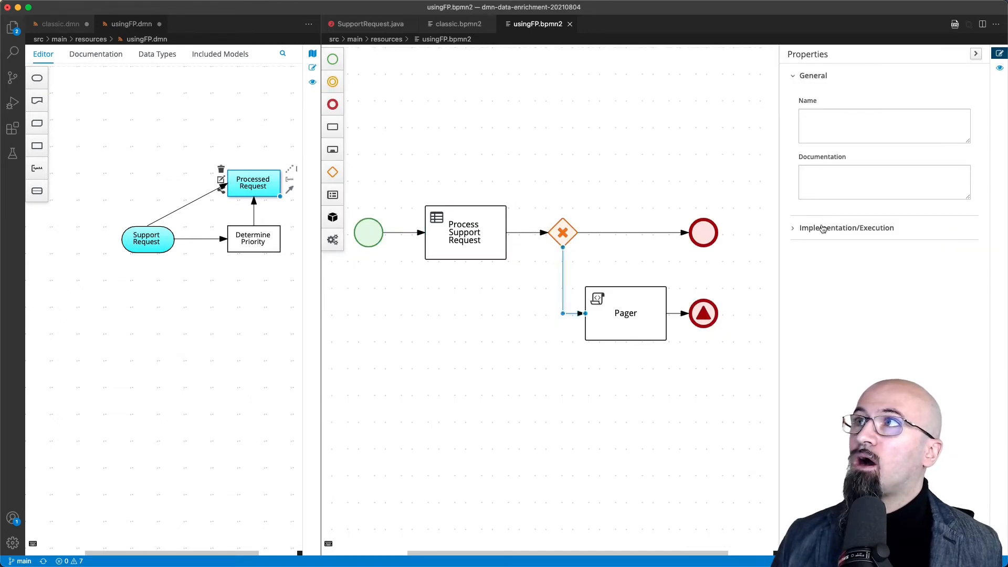
Step: Reveal the Pager route's condition: request priority equals High
{"action": "left_click", "coordinate": [846, 228]}
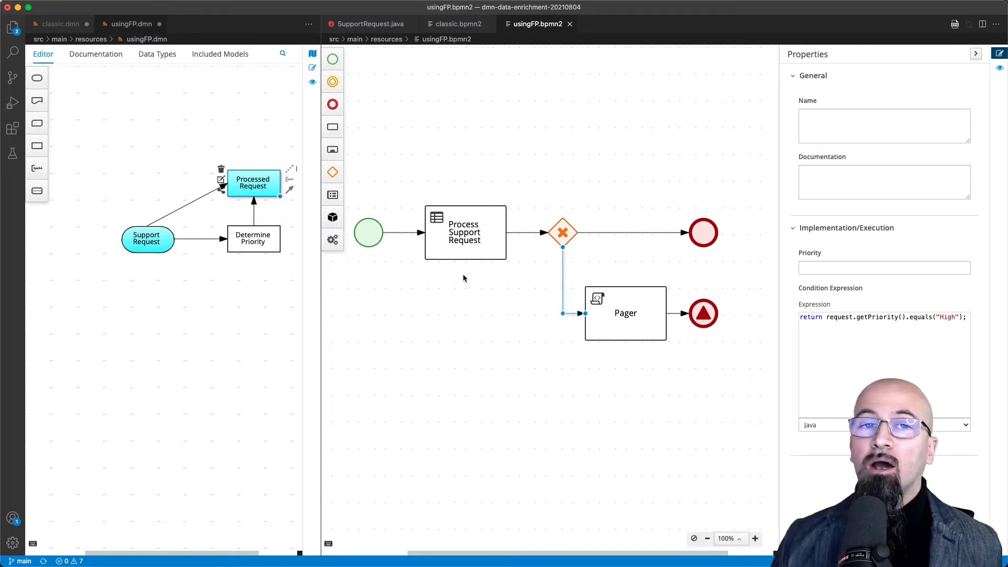
{"action": "mouse_move", "coordinate": [519, 197]}
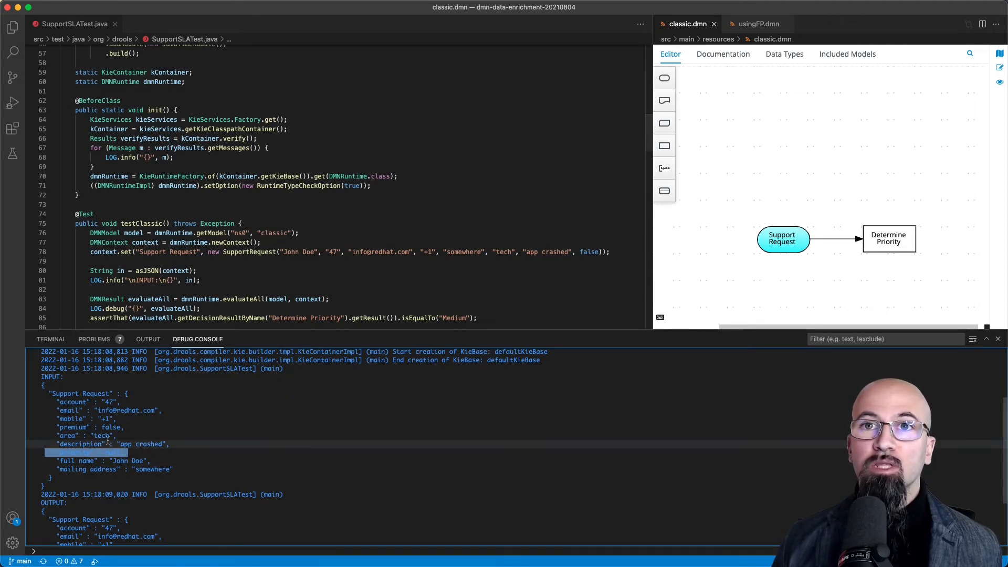
{"action": "mouse_move", "coordinate": [667, 251]}
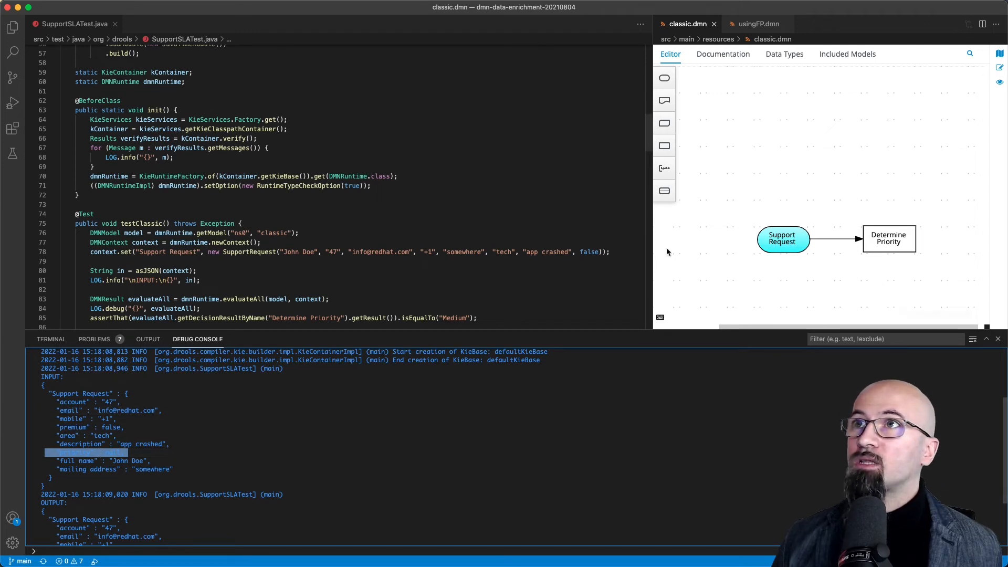
Step: Scroll the classic test output and highlight the request's null priority beside Determine Priority Medium
{"action": "scroll", "scroll_direction": "down", "scroll_amount": 3}
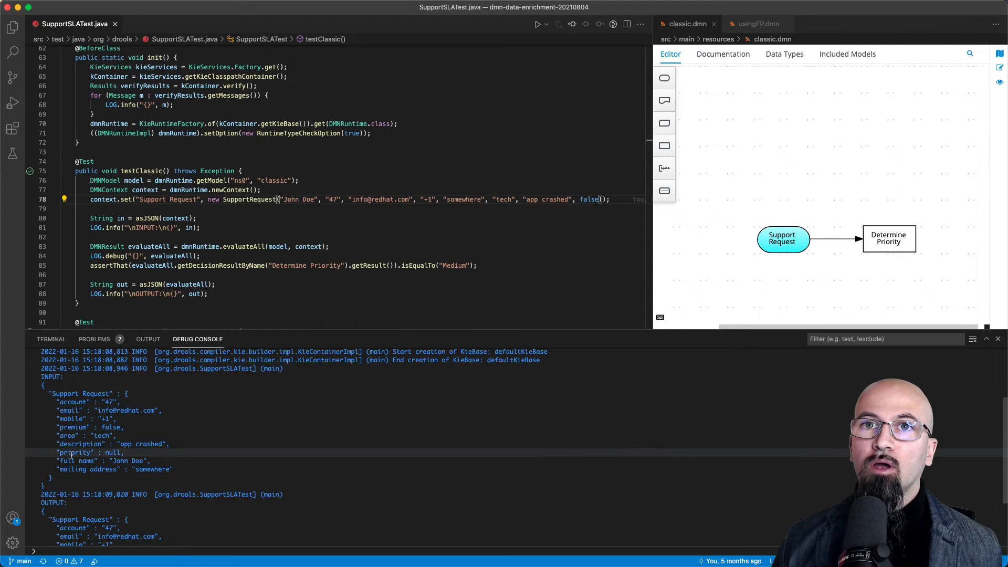
{"action": "scroll", "scroll_direction": "down", "scroll_amount": 3}
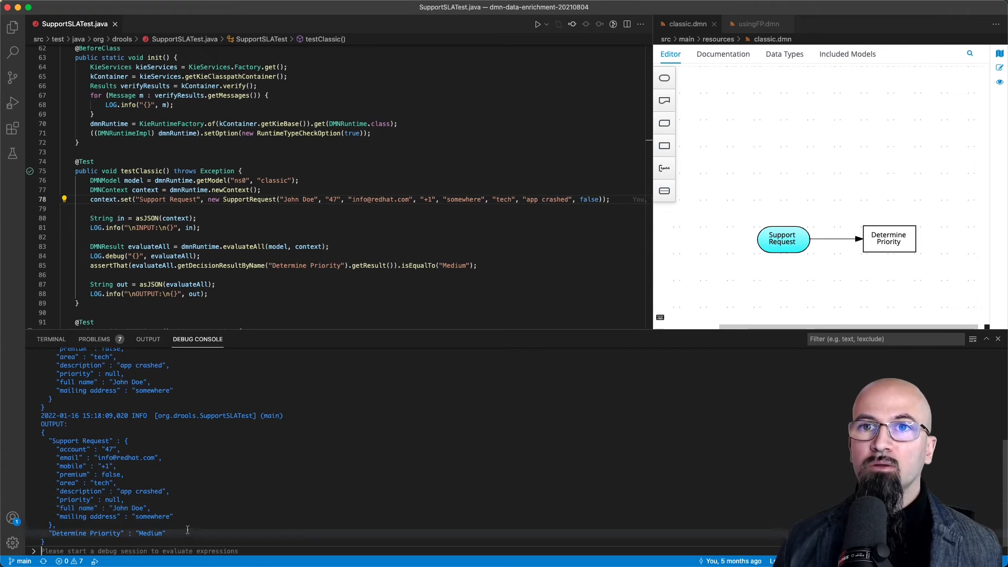
{"action": "double_click", "coordinate": [149, 533]}
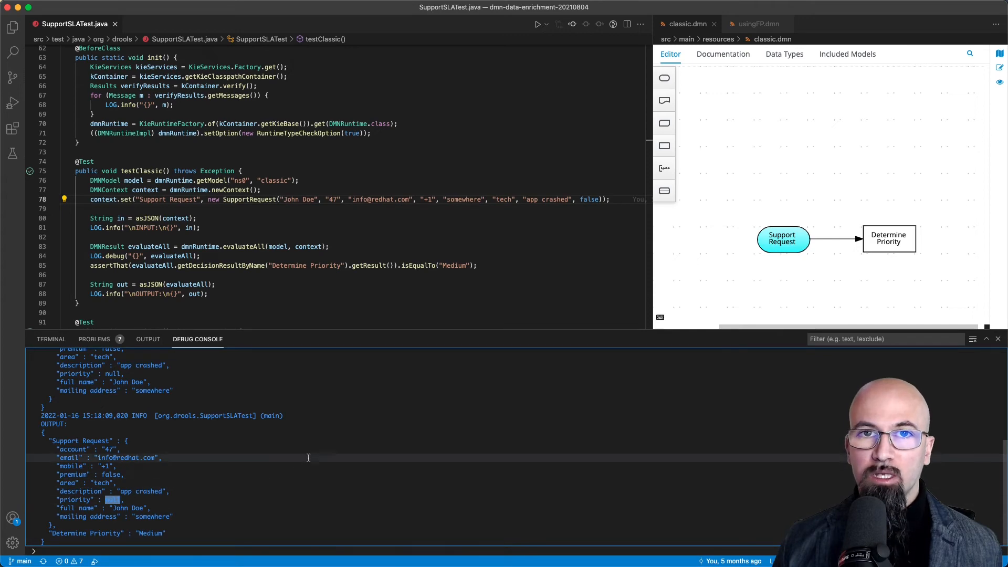
{"action": "scroll", "scroll_direction": "down", "scroll_amount": 3}
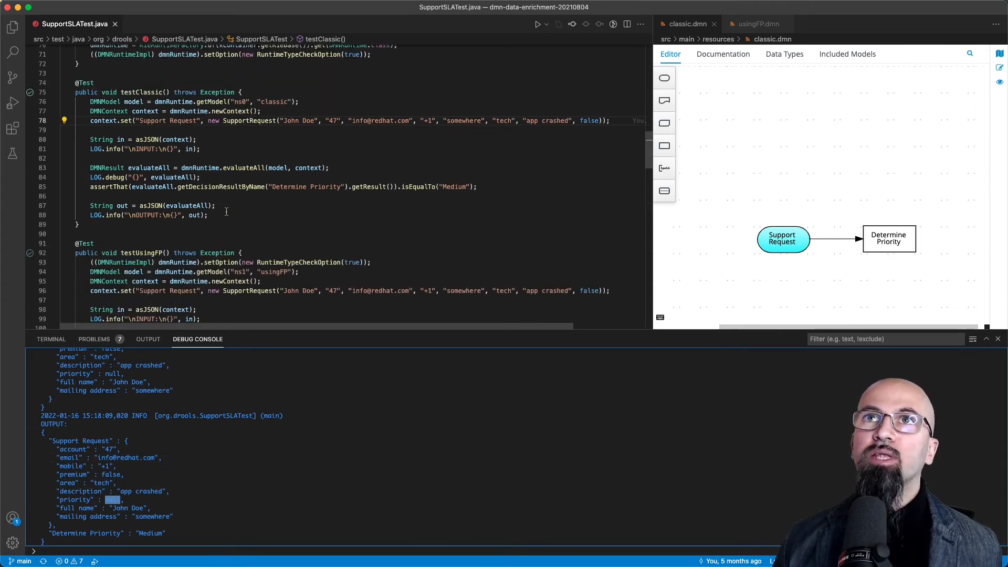
Step: Show usingFP.dmn beside the test and scroll to the Processed Request output with priority Medium
{"action": "scroll", "scroll_direction": "down", "scroll_amount": 3}
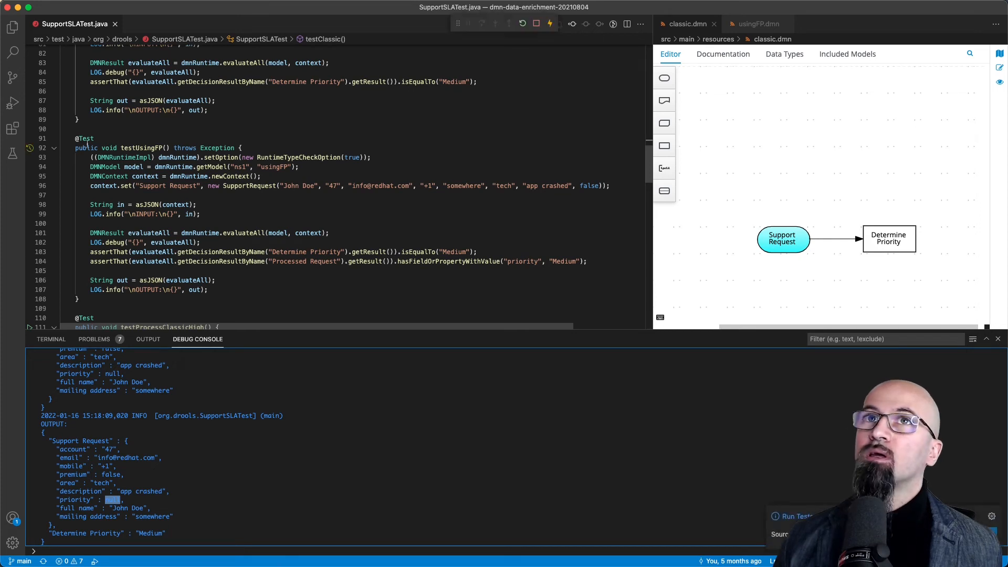
{"action": "left_click", "coordinate": [759, 24]}
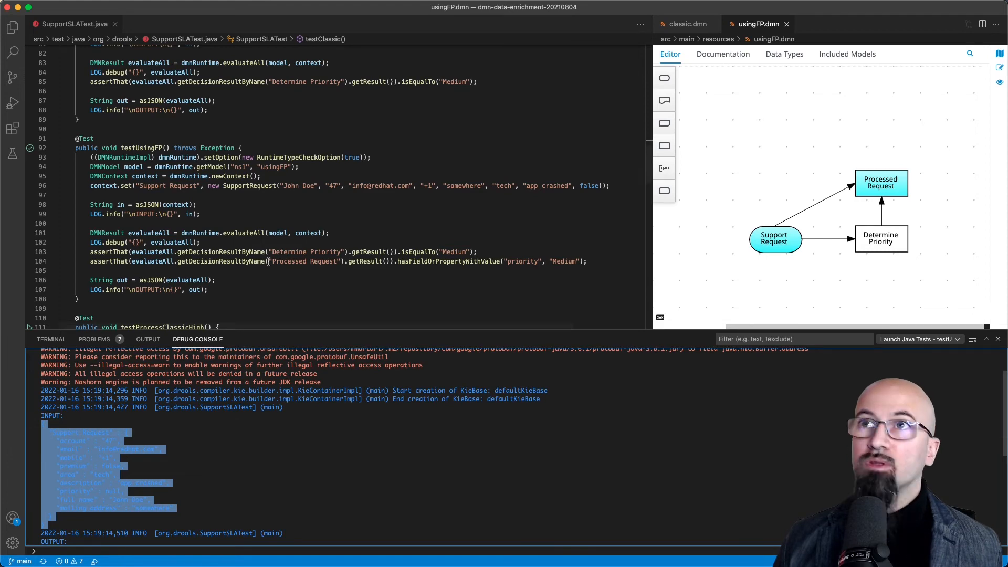
{"action": "scroll", "scroll_direction": "up", "scroll_amount": 3}
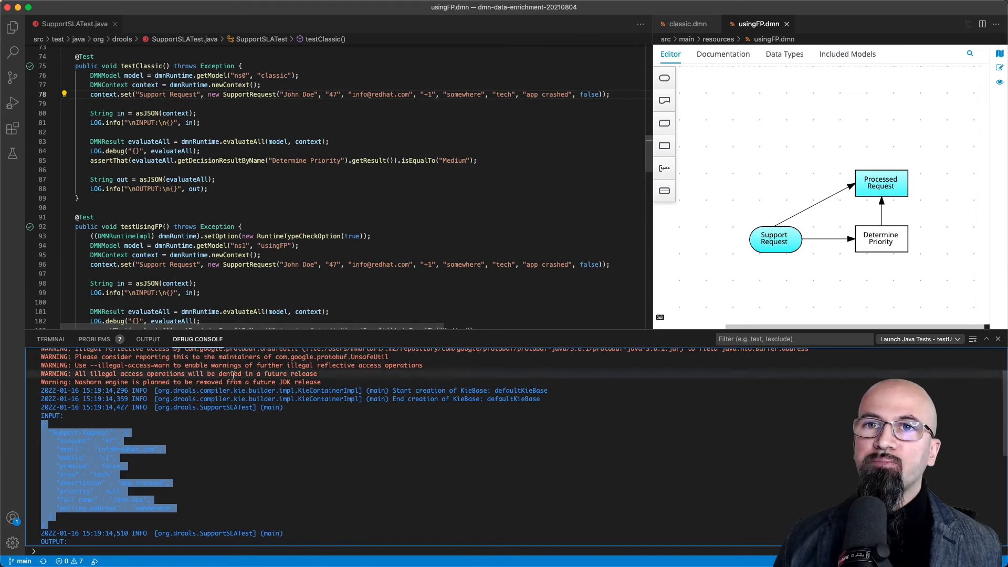
{"action": "scroll", "scroll_direction": "down", "scroll_amount": 3}
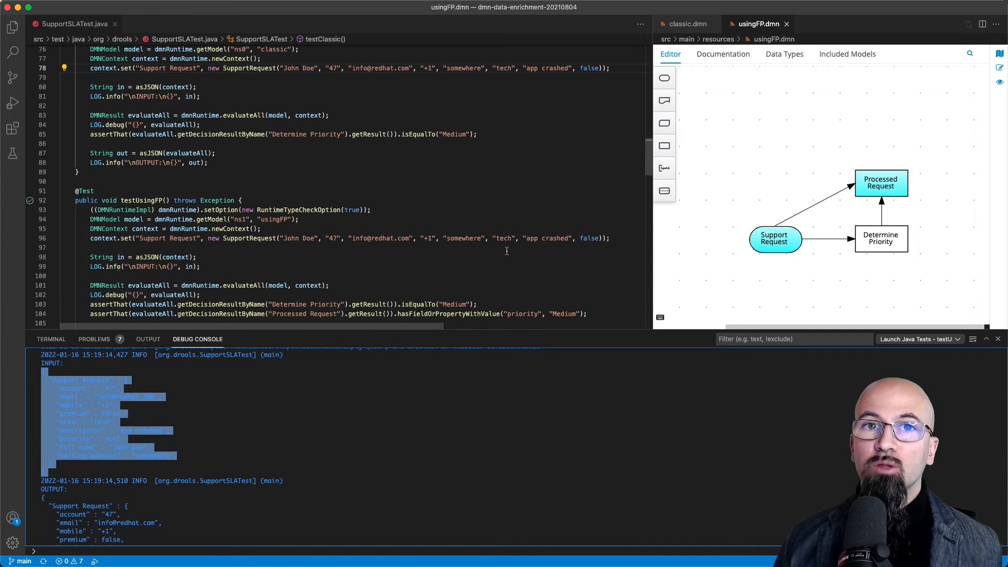
{"action": "scroll", "scroll_direction": "down", "scroll_amount": 3}
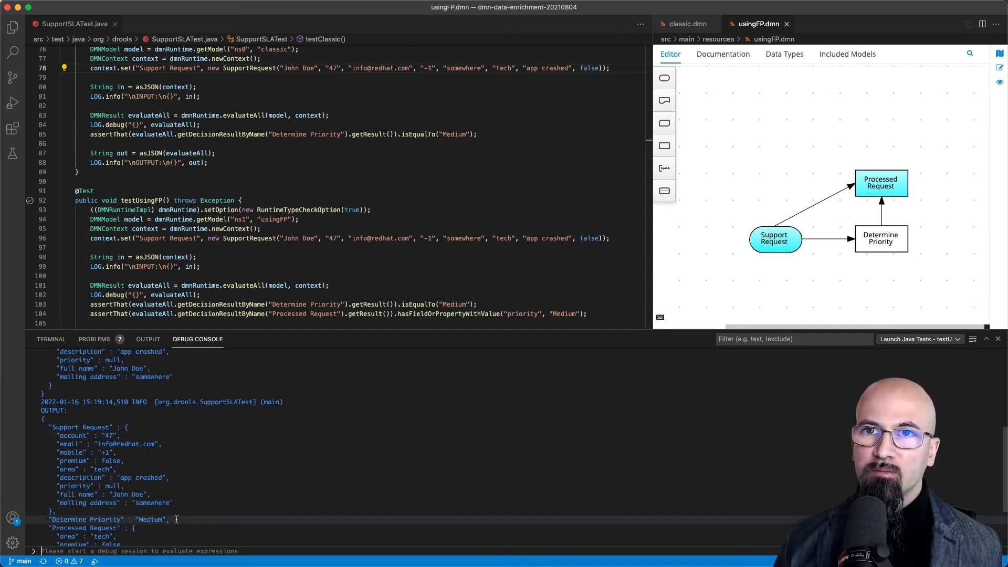
{"action": "scroll", "scroll_direction": "down", "scroll_amount": 3}
{"action": "type", "text": "tru"}
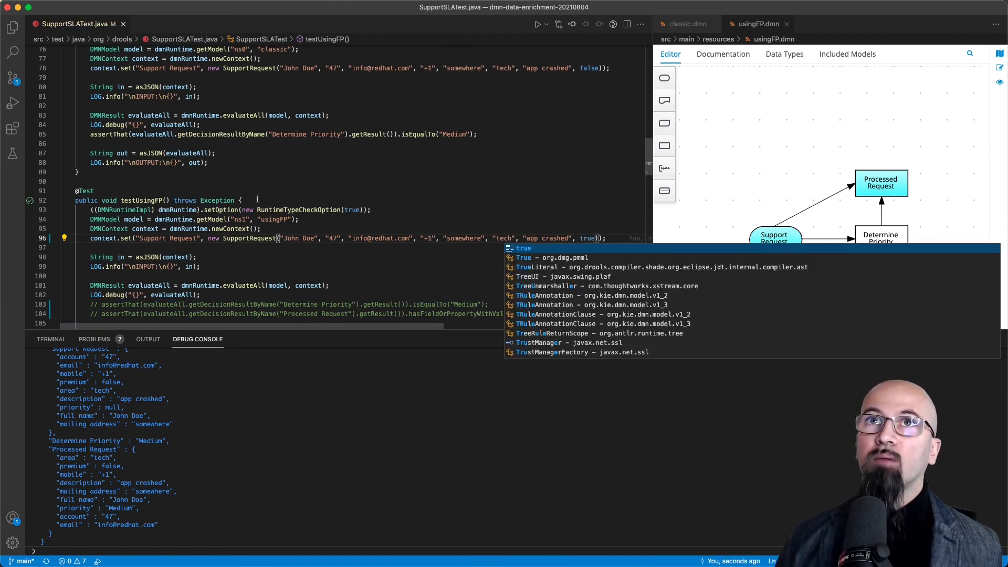
Step: Rerun testUsingFP with premium true and highlight the High priority in the output
{"action": "left_click", "coordinate": [538, 24]}
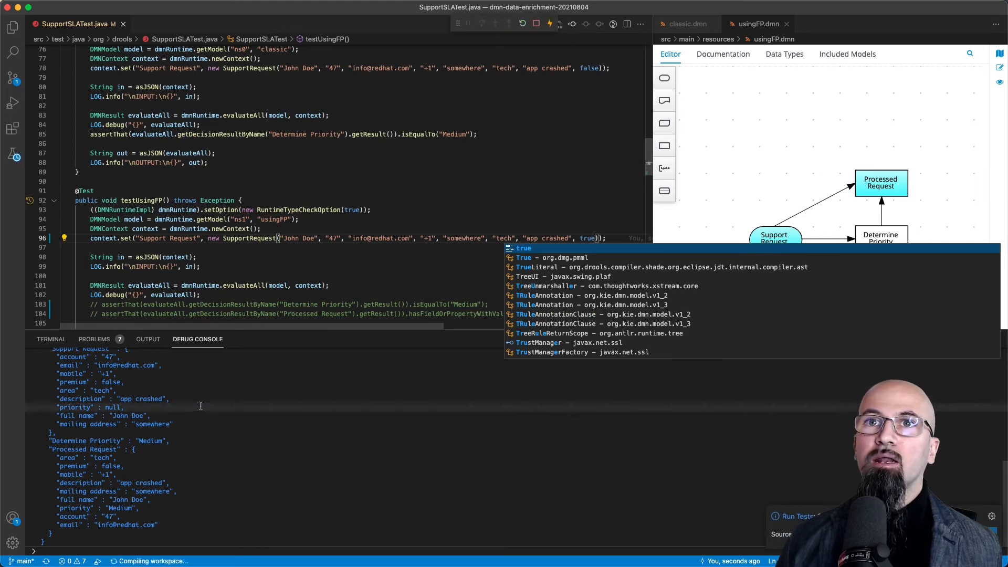
{"action": "left_click", "coordinate": [794, 515]}
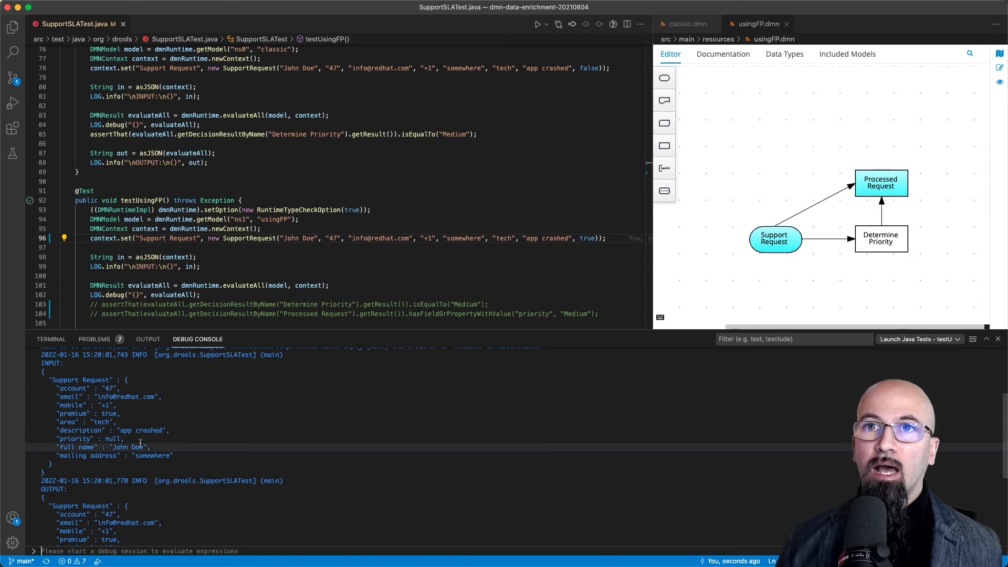
{"action": "double_click", "coordinate": [105, 413]}
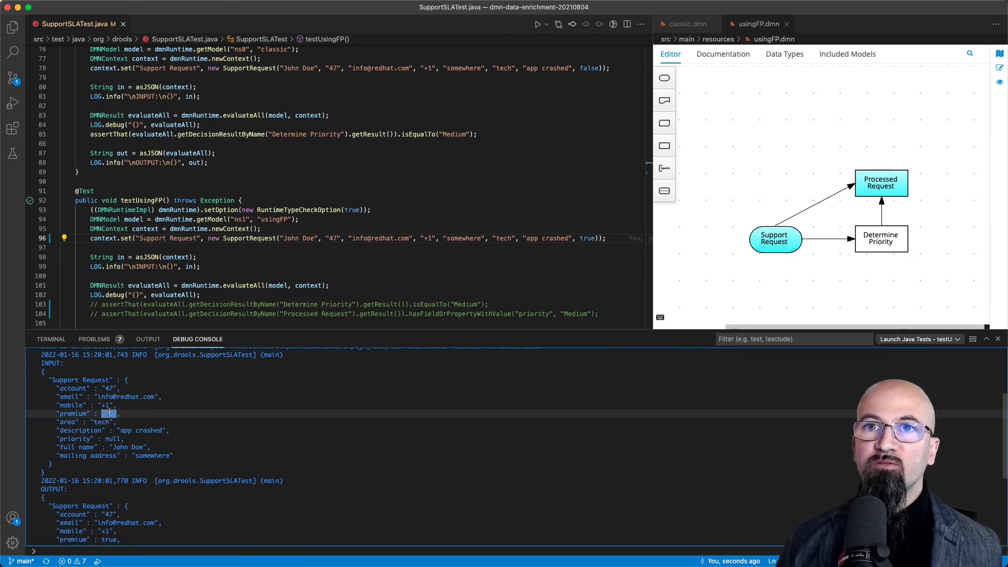
{"action": "scroll", "scroll_direction": "down", "scroll_amount": 3}
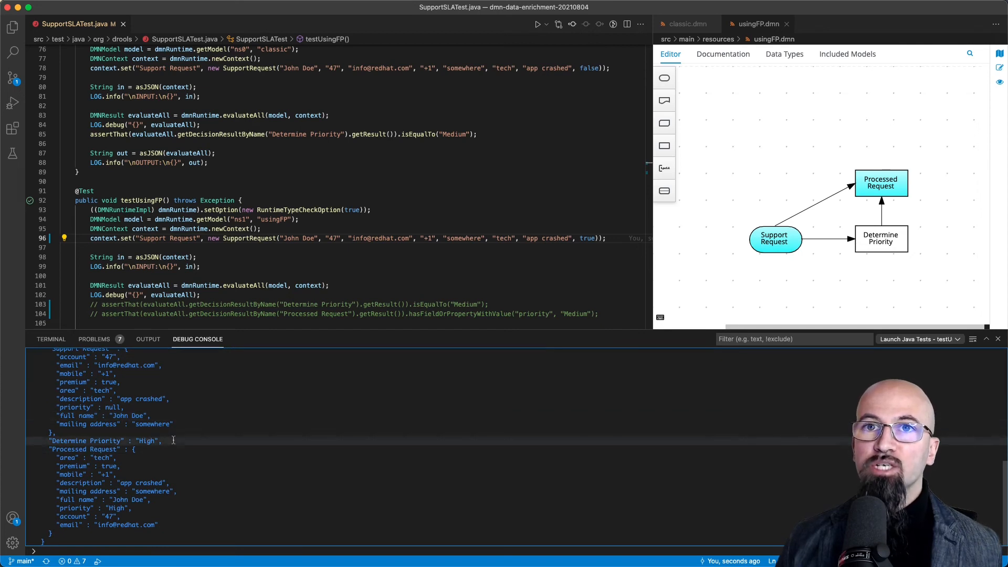
{"action": "double_click", "coordinate": [87, 441]}
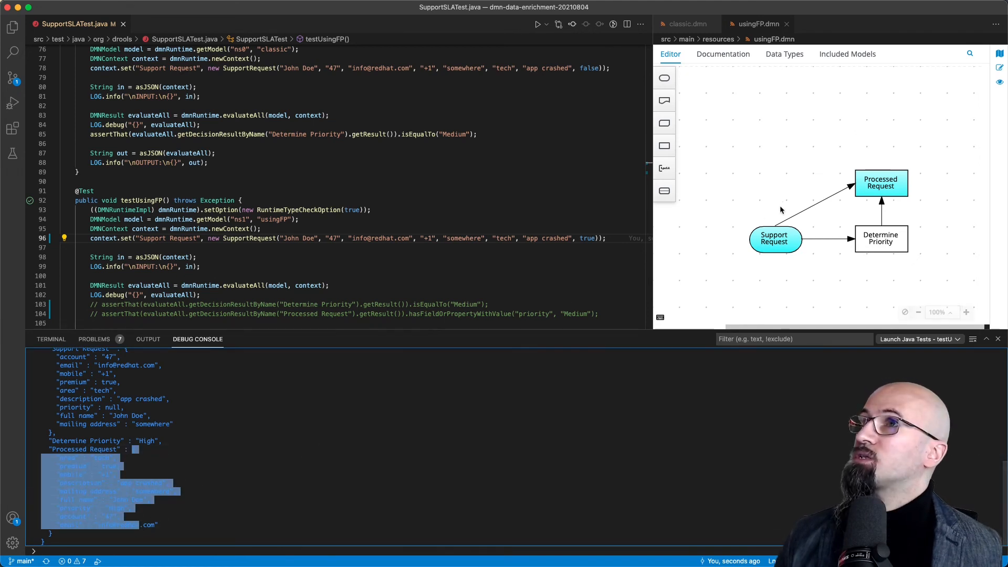
Step: Open Processed Request's literal expression assigning Determine Priority to the request's priority
{"action": "double_click", "coordinate": [880, 182]}
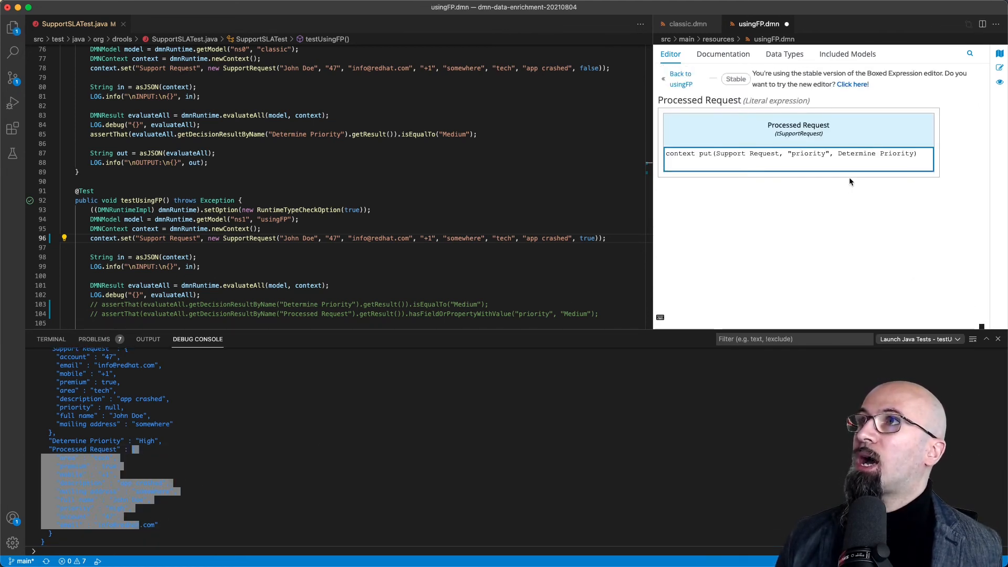
{"action": "mouse_move", "coordinate": [813, 234]}
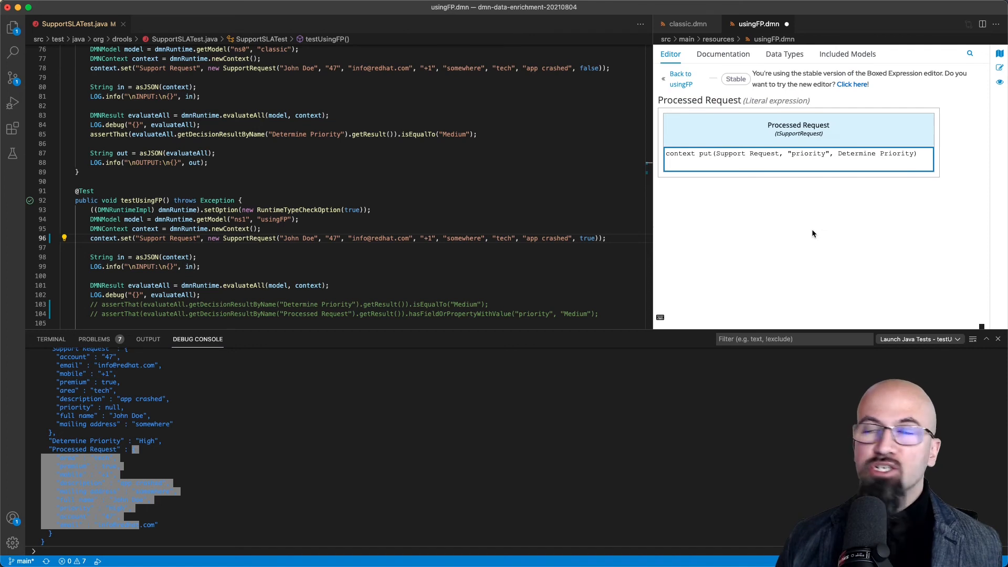
{"action": "mouse_move", "coordinate": [737, 163]}
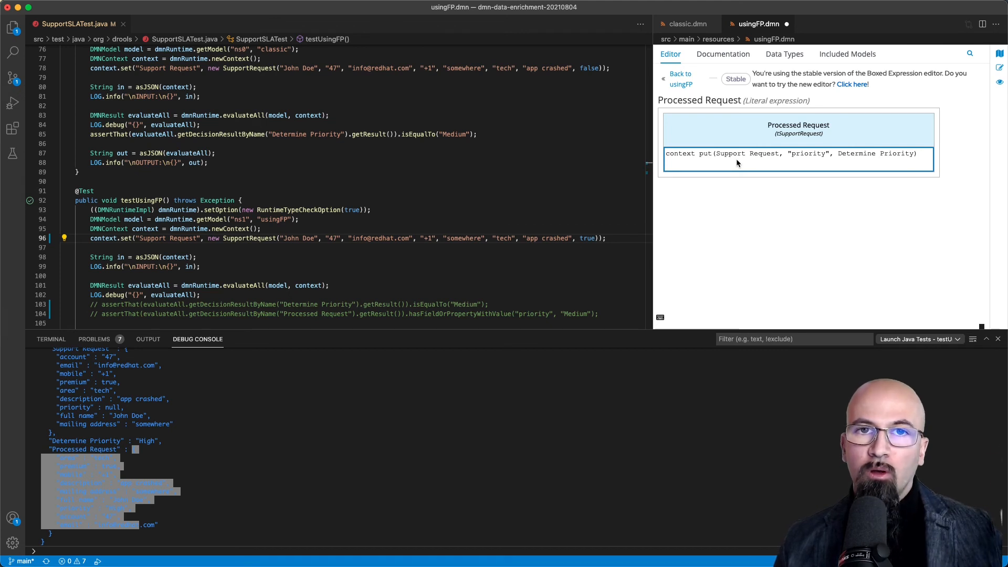
{"action": "mouse_move", "coordinate": [804, 159]}
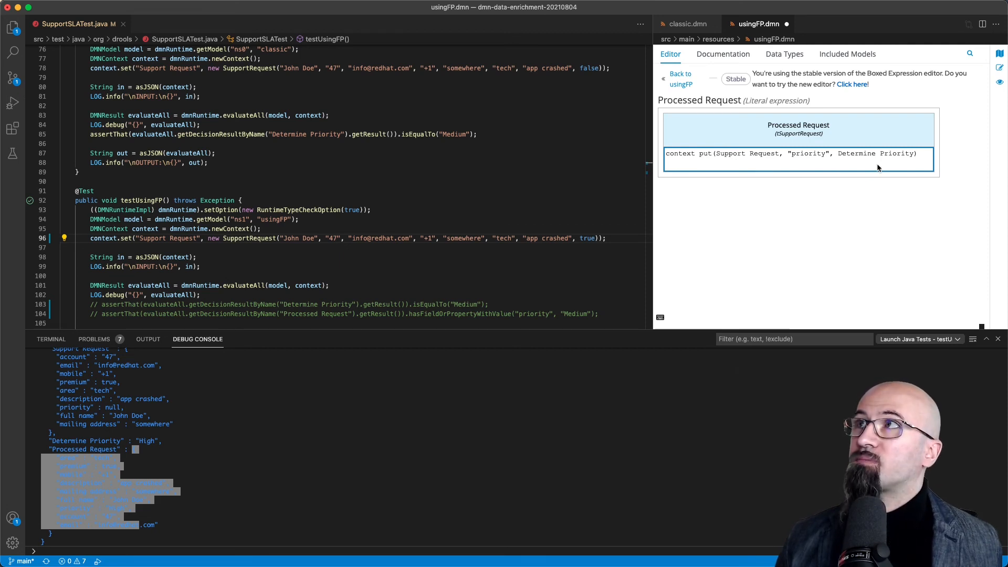
{"action": "mouse_move", "coordinate": [870, 166]}
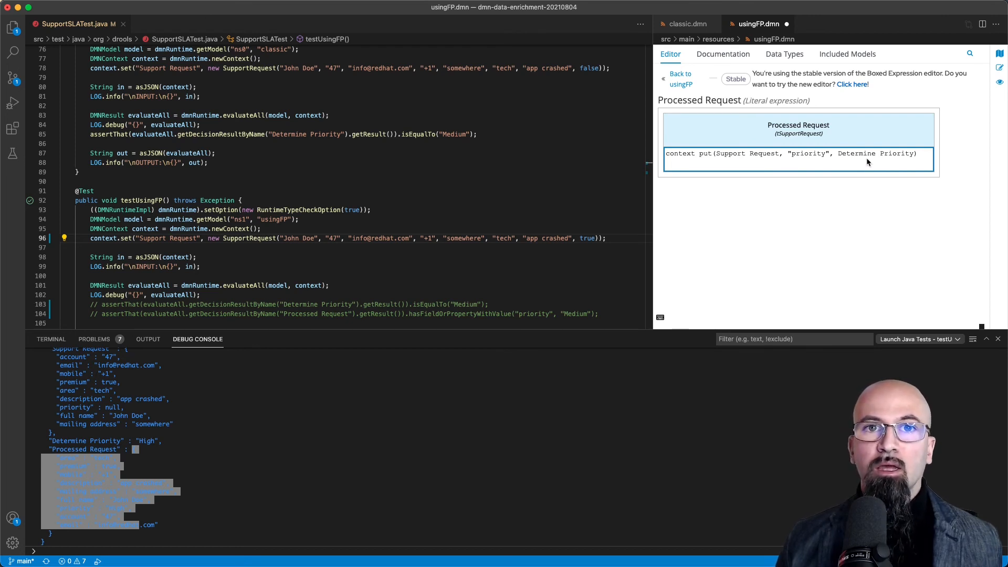
{"action": "mouse_move", "coordinate": [841, 223]}
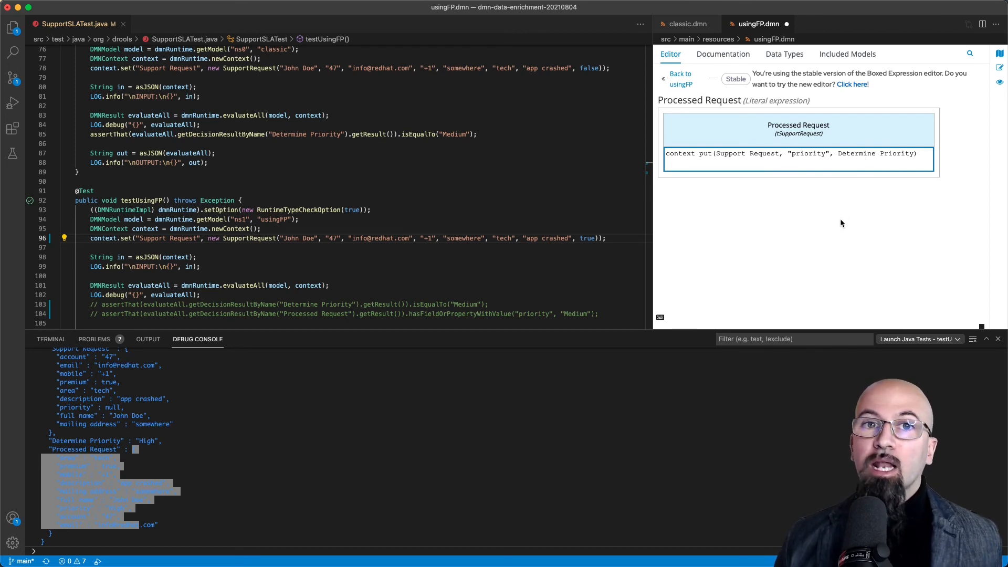